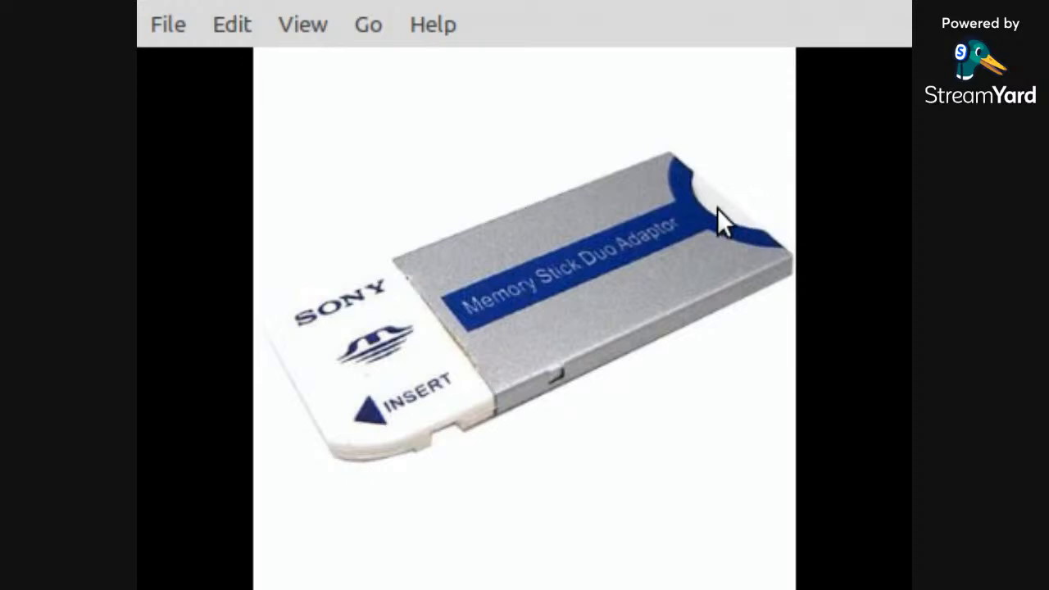
mouse_move(754, 233)
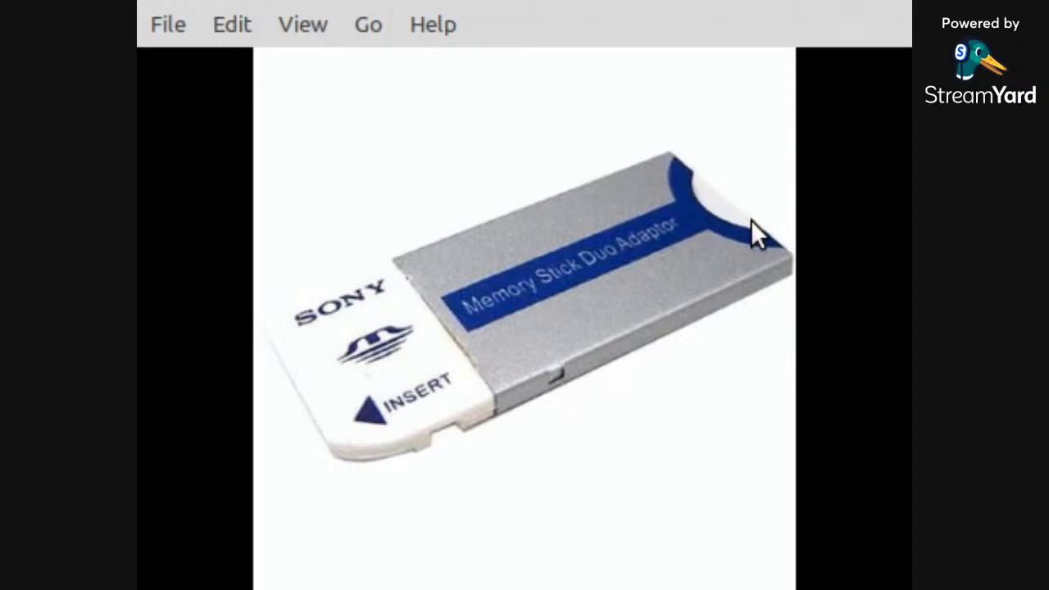
mouse_move(784, 238)
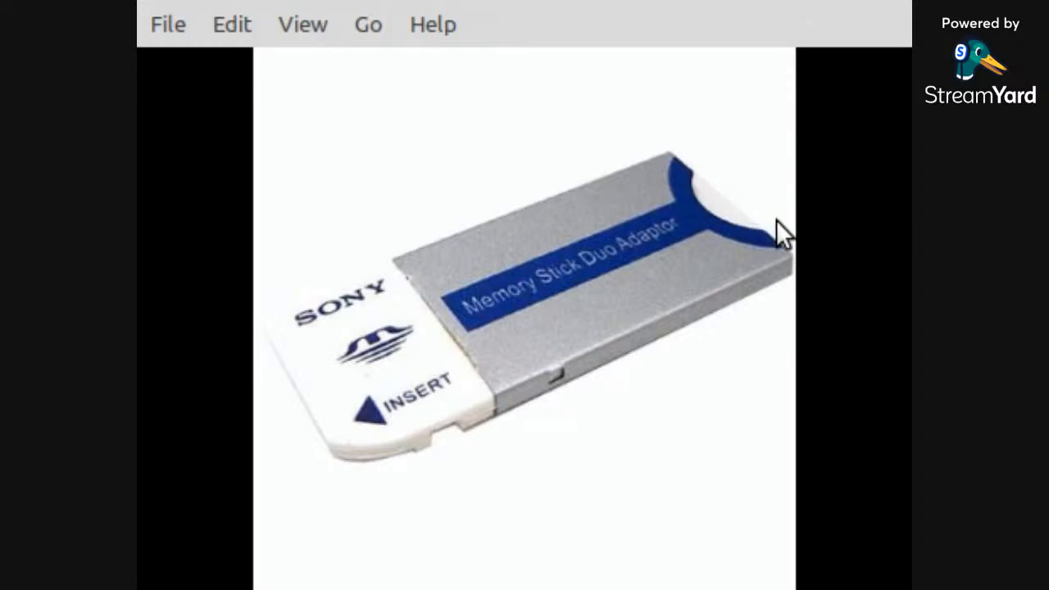
mouse_move(361, 282)
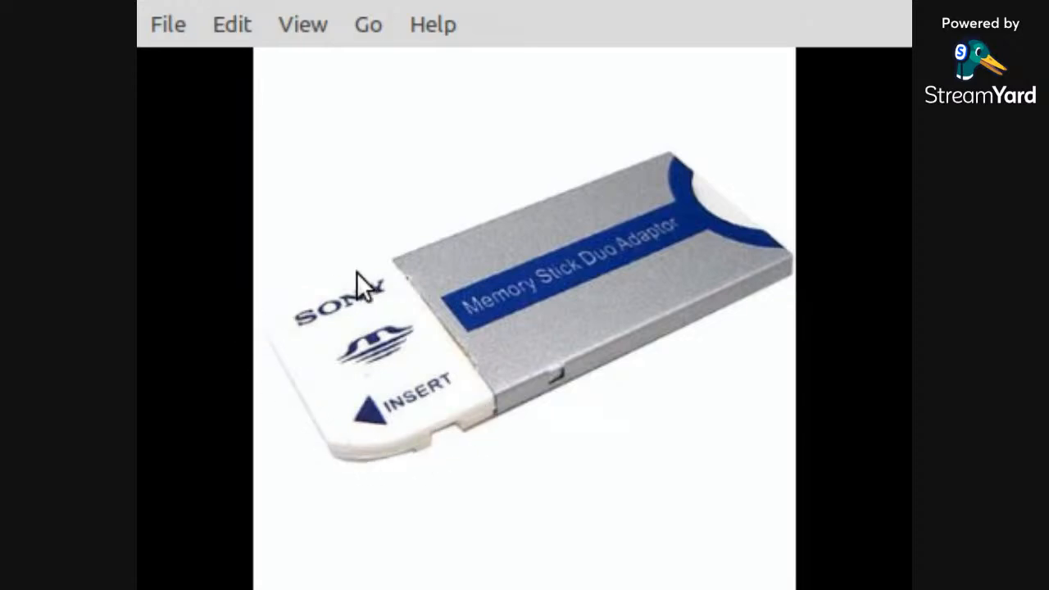
mouse_move(508, 398)
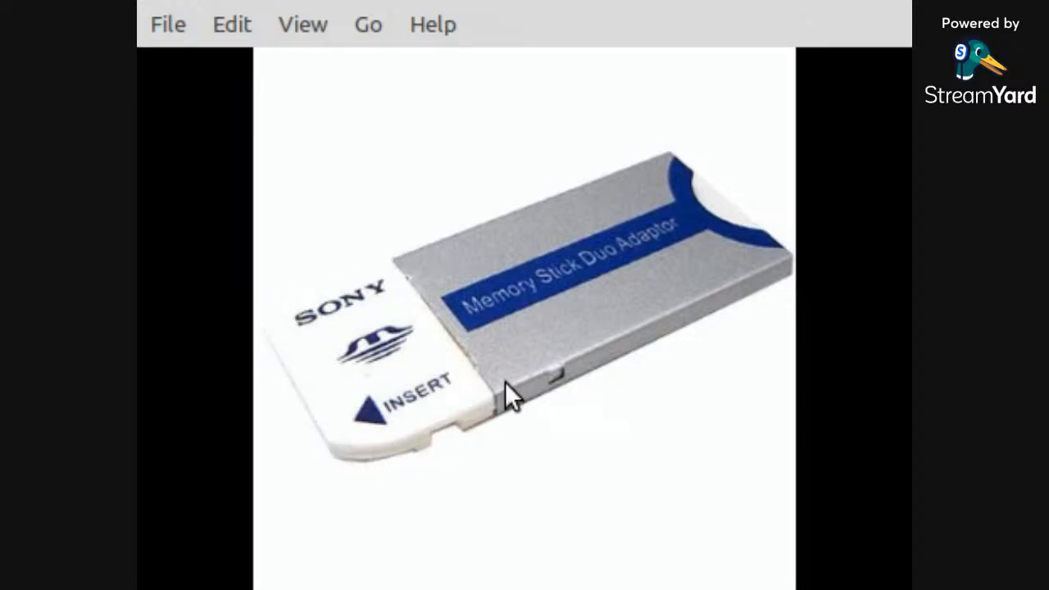
mouse_move(488, 451)
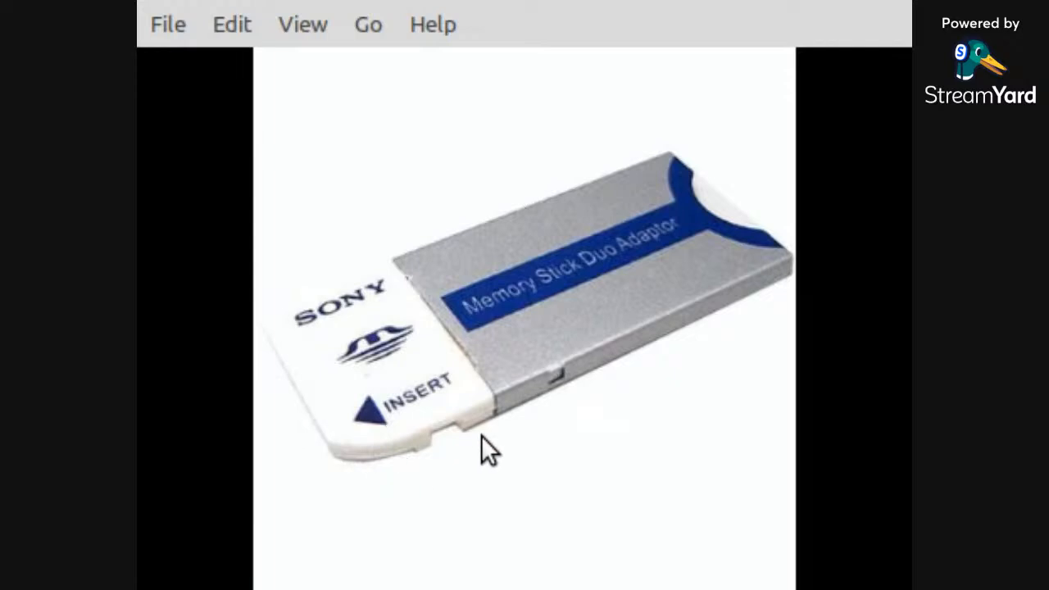
mouse_move(250, 348)
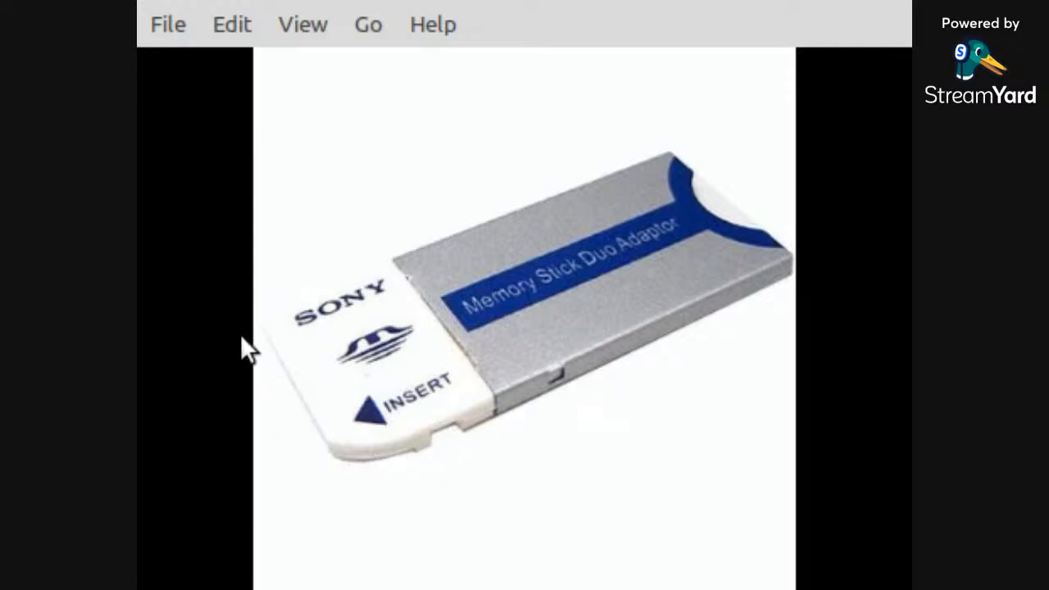
mouse_move(472, 443)
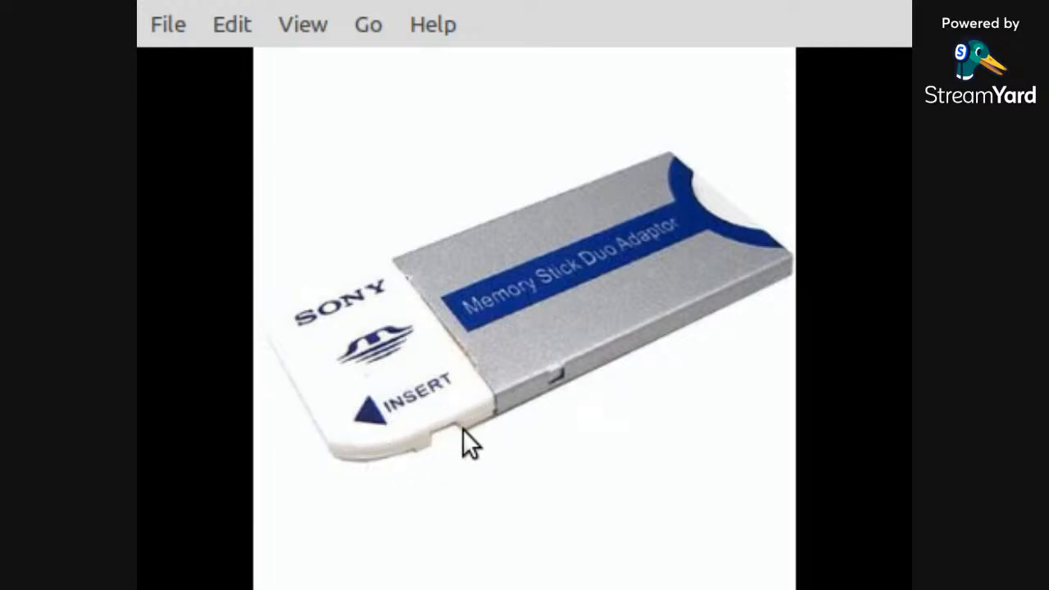
mouse_move(538, 459)
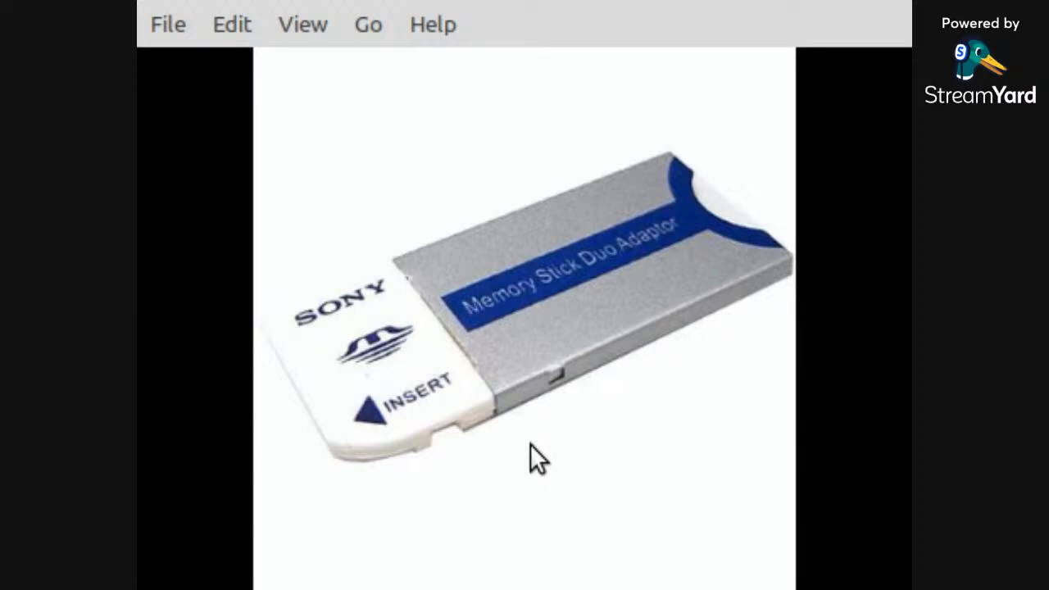
mouse_move(456, 456)
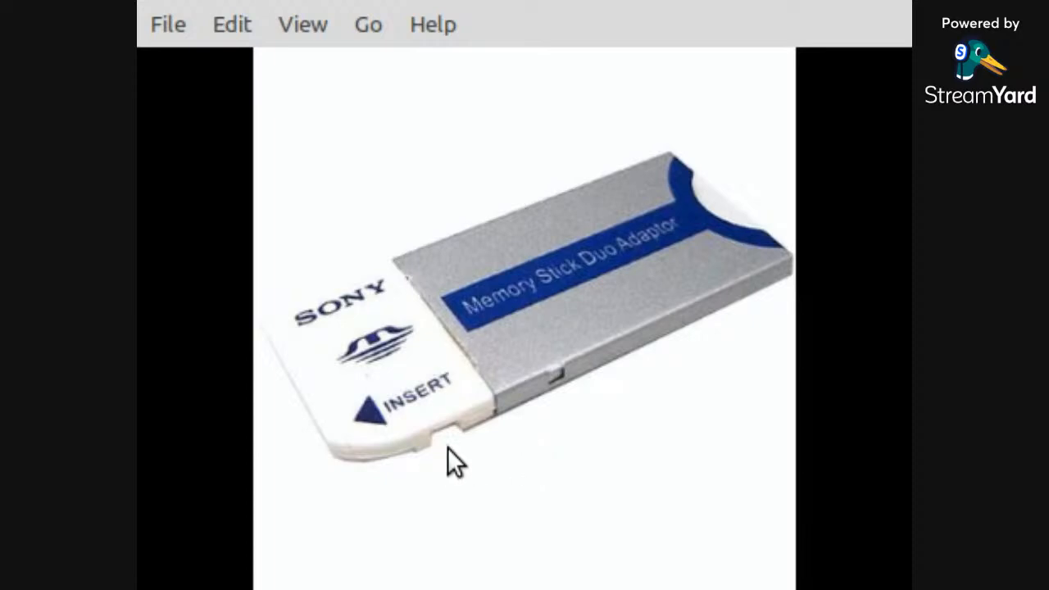
mouse_move(466, 460)
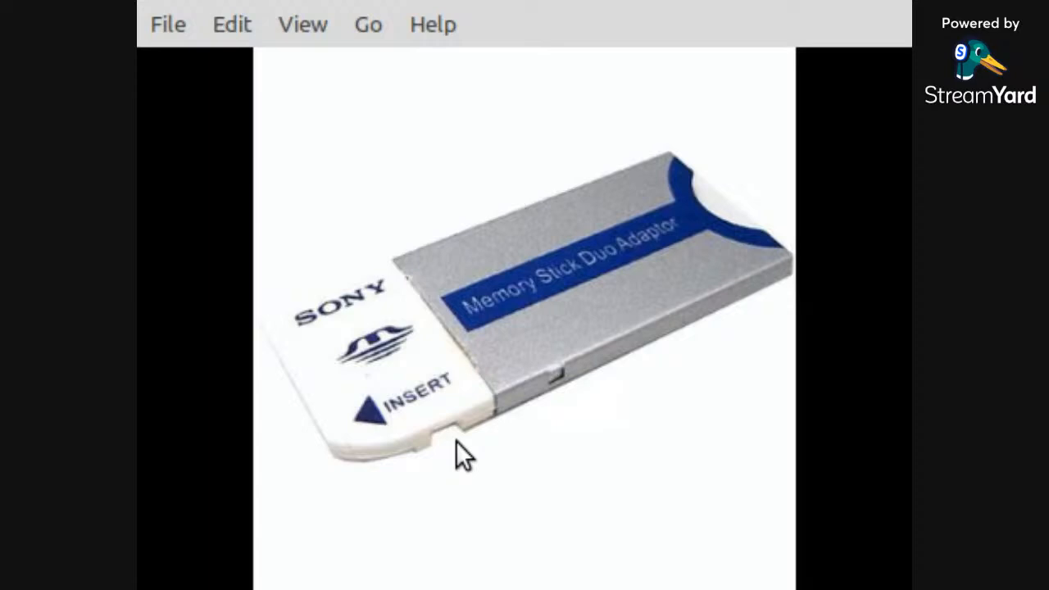
mouse_move(528, 462)
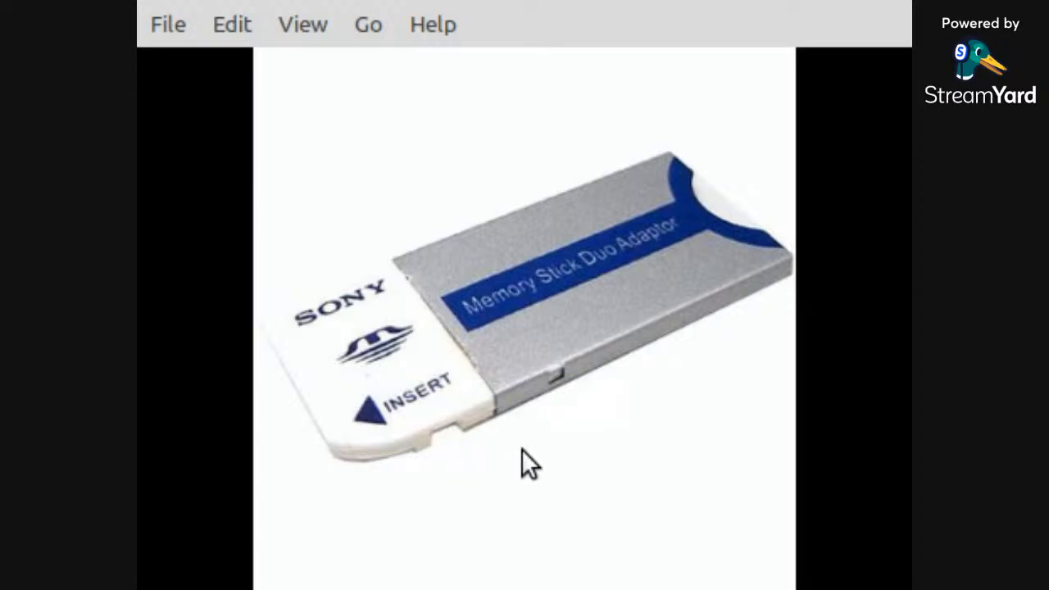
mouse_move(272, 369)
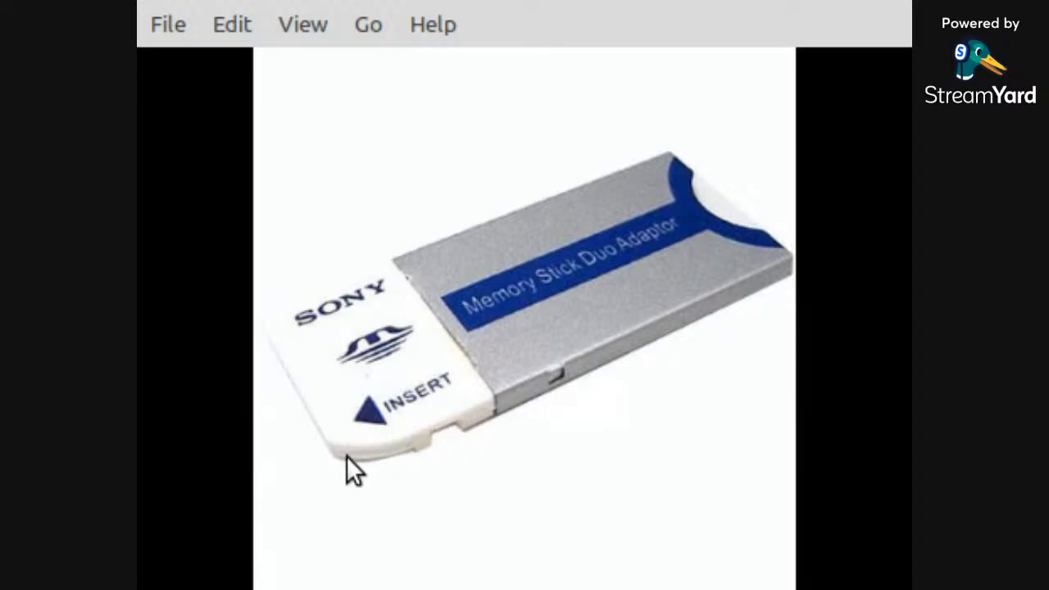
mouse_move(443, 459)
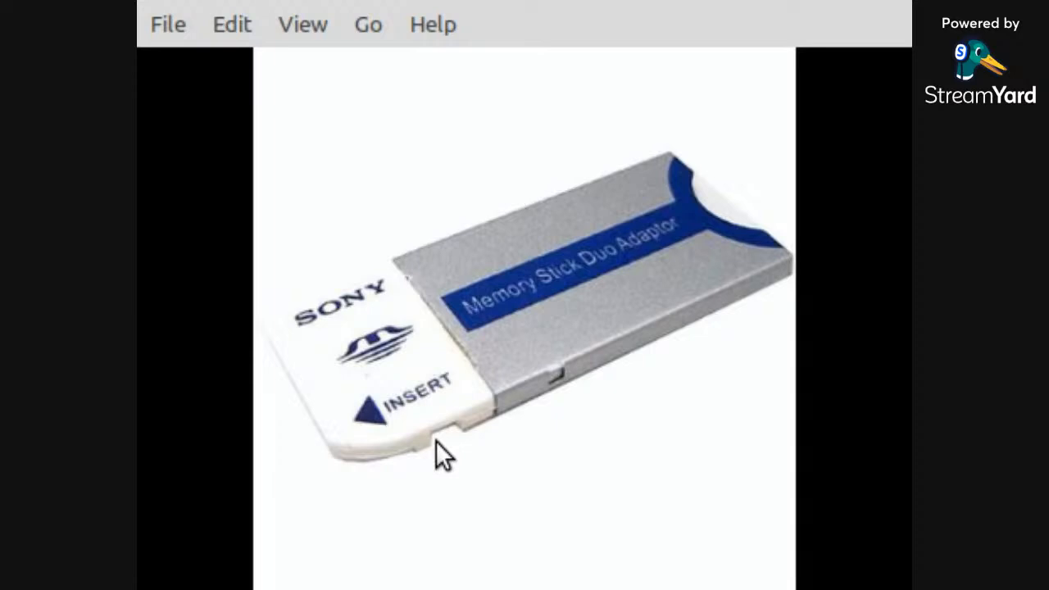
mouse_move(270, 391)
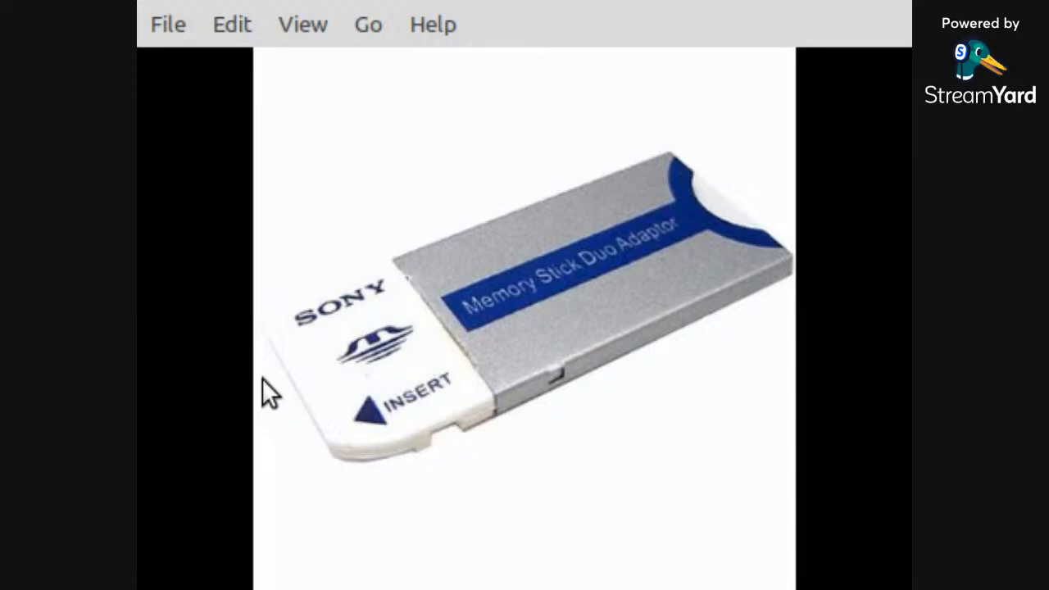
mouse_move(456, 456)
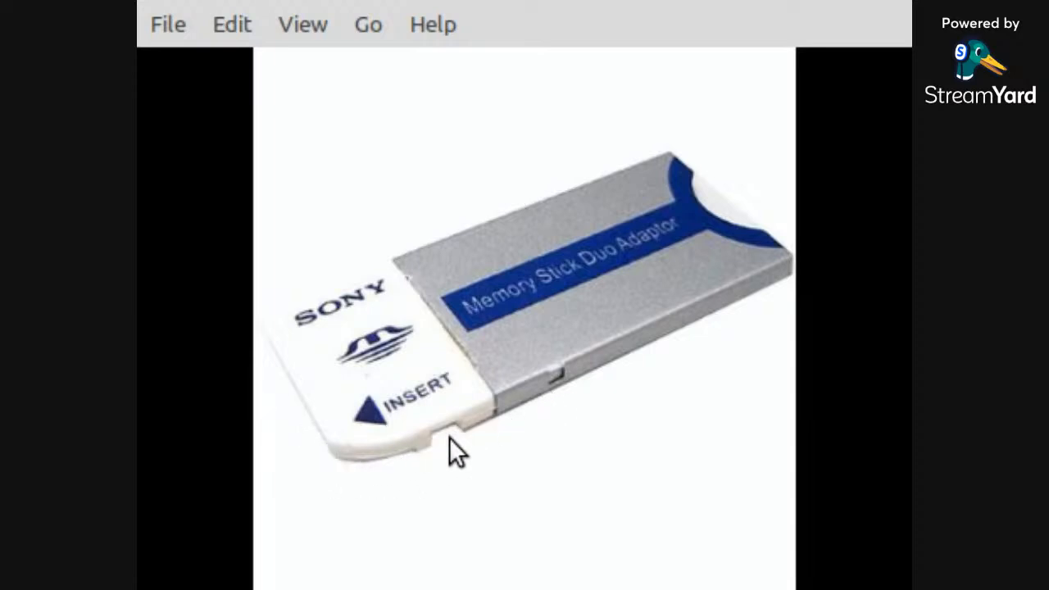
mouse_move(545, 414)
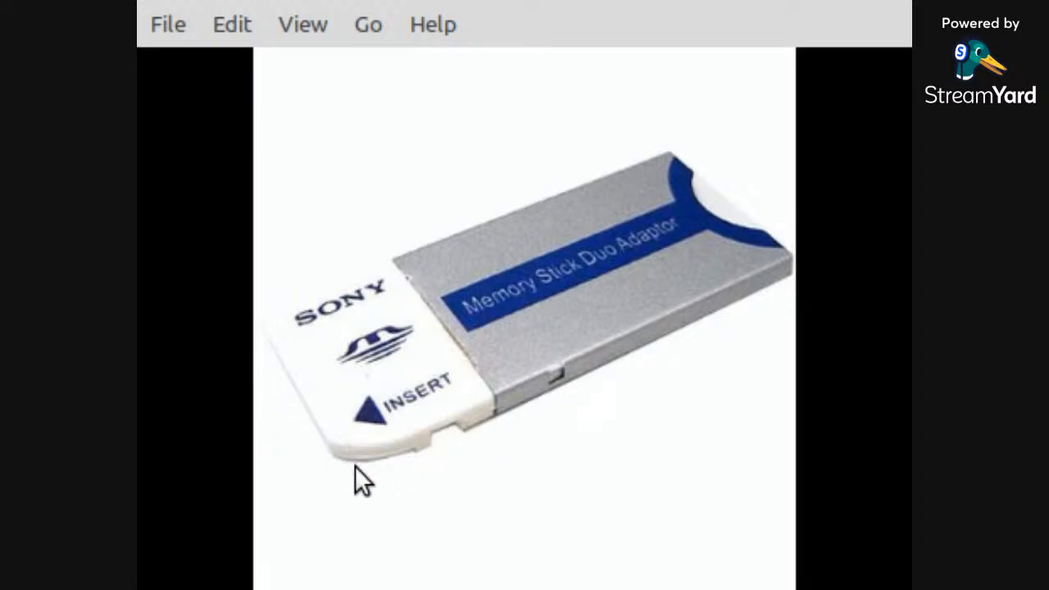
mouse_move(357, 472)
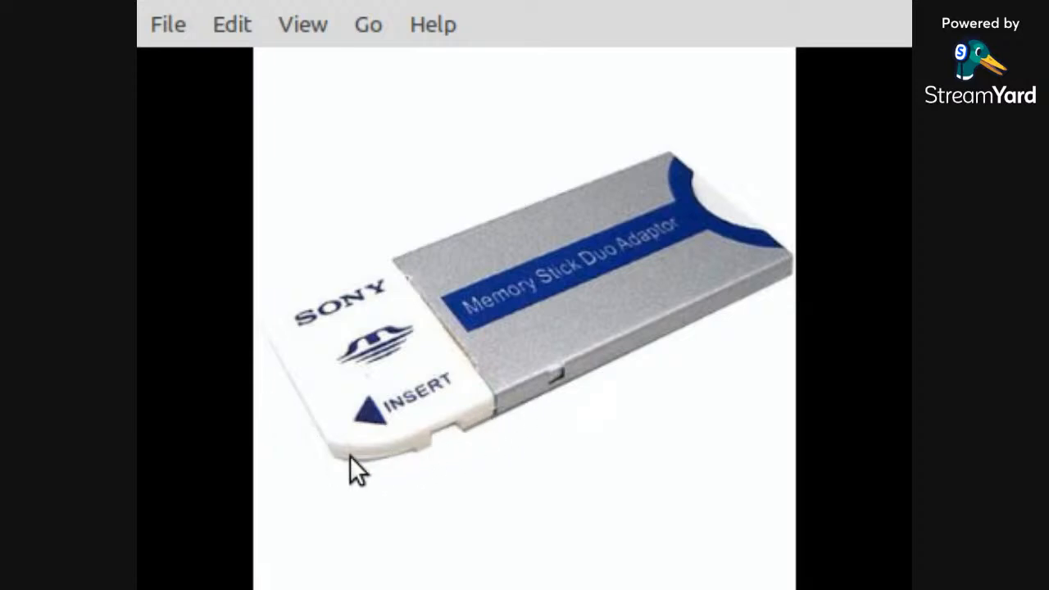
mouse_move(547, 430)
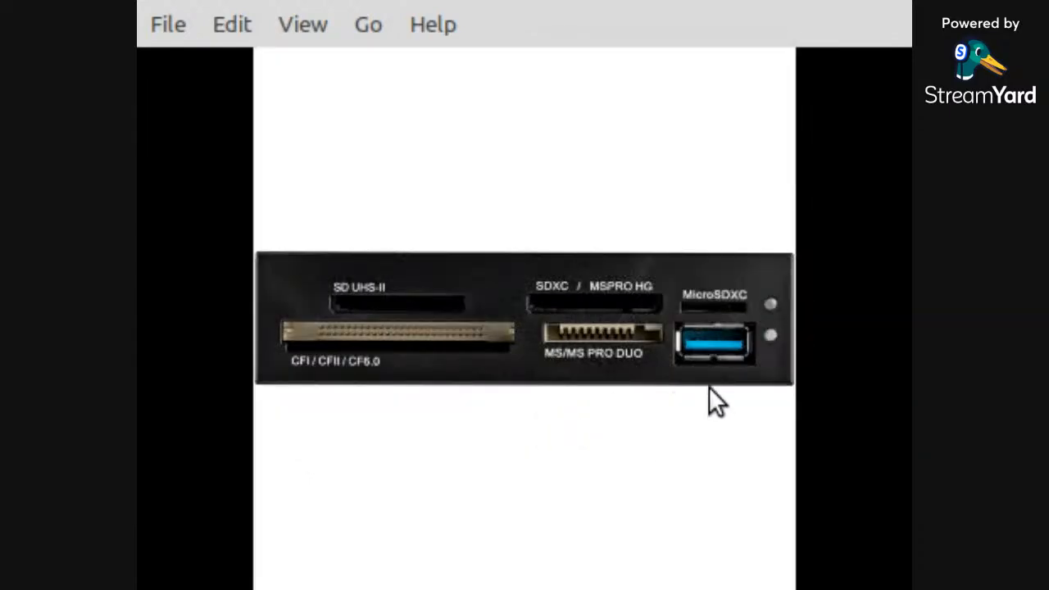
mouse_move(538, 339)
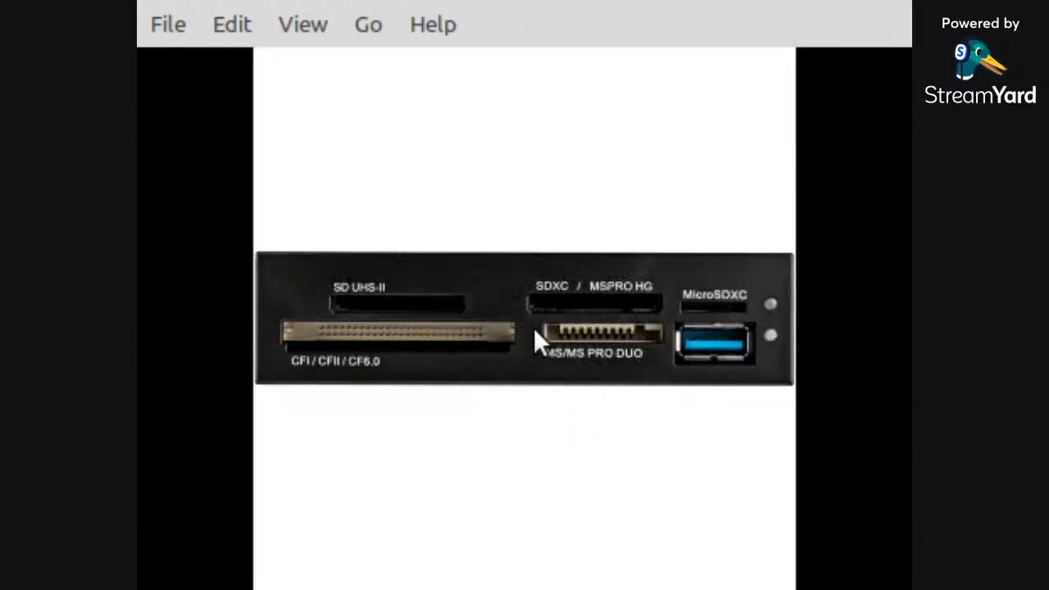
mouse_move(652, 374)
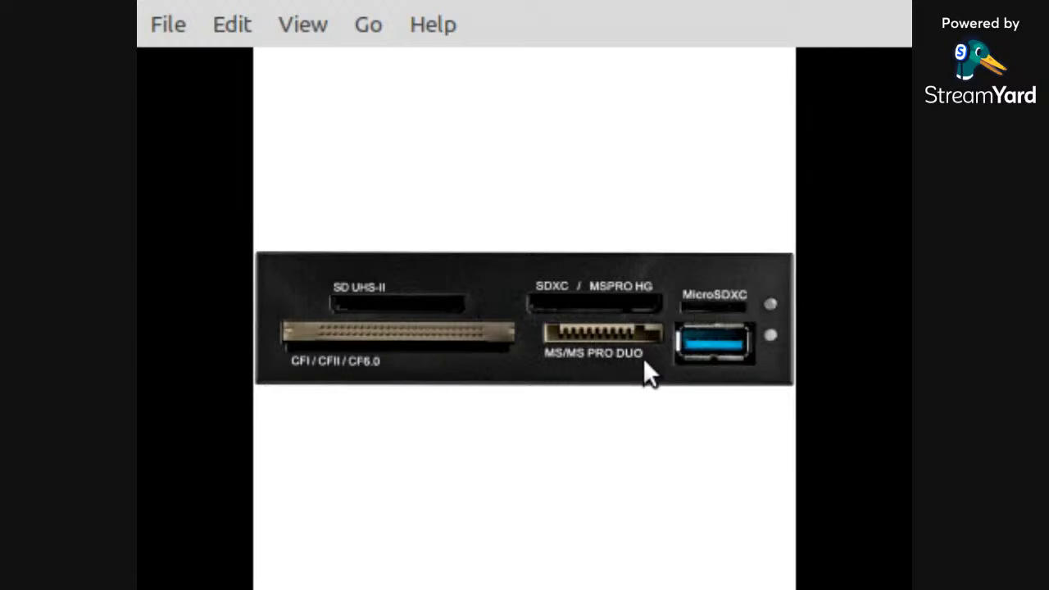
mouse_move(656, 367)
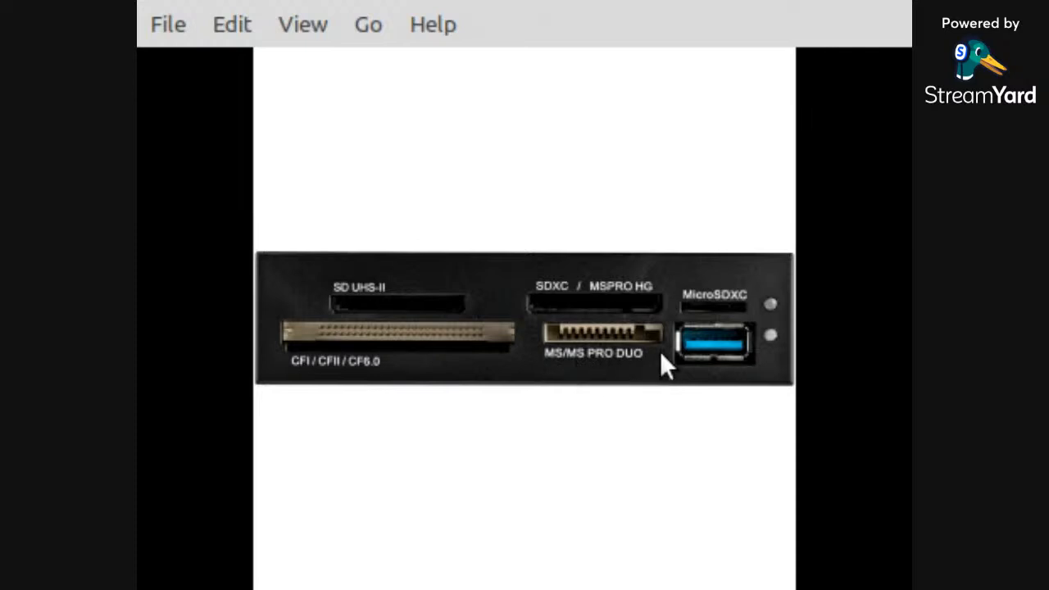
mouse_move(548, 369)
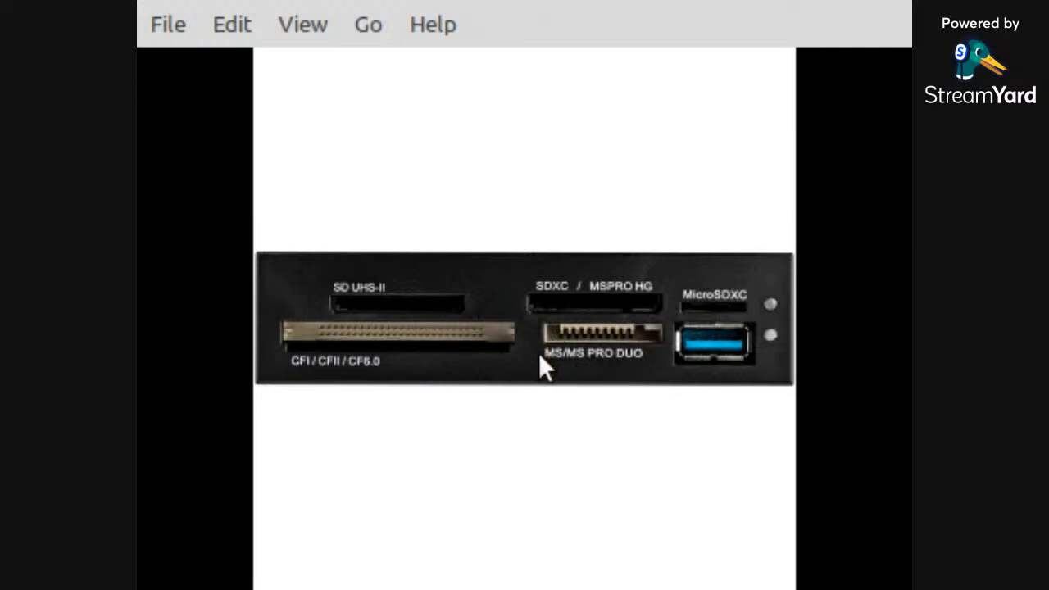
mouse_move(672, 369)
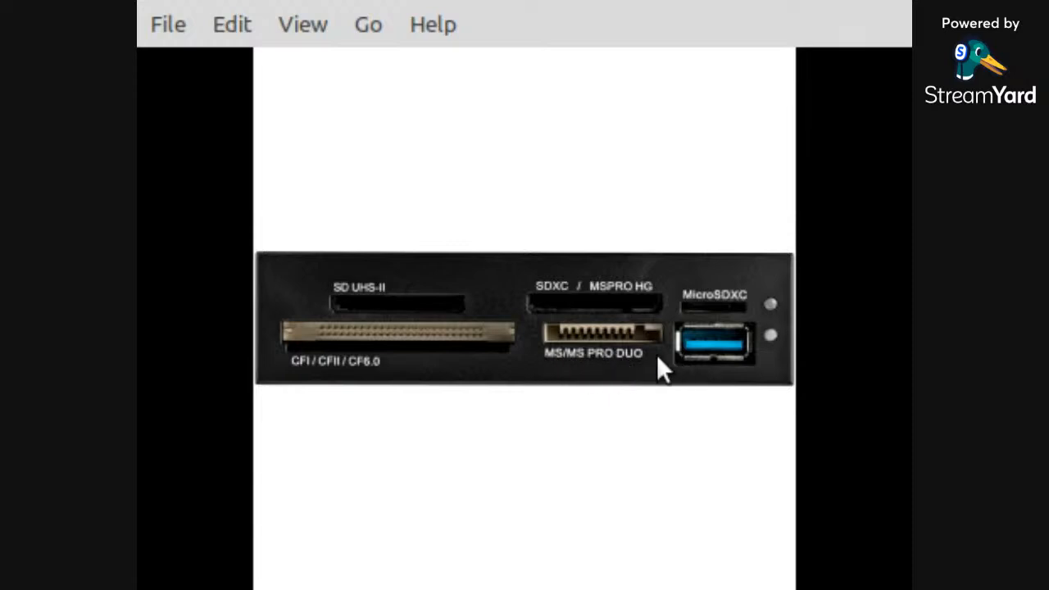
mouse_move(675, 328)
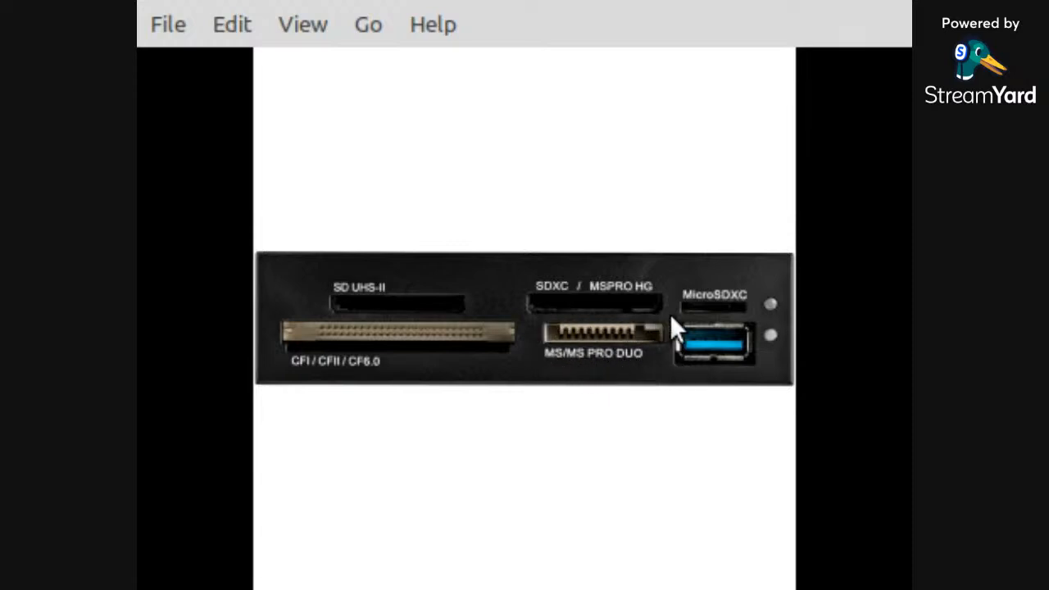
mouse_move(685, 345)
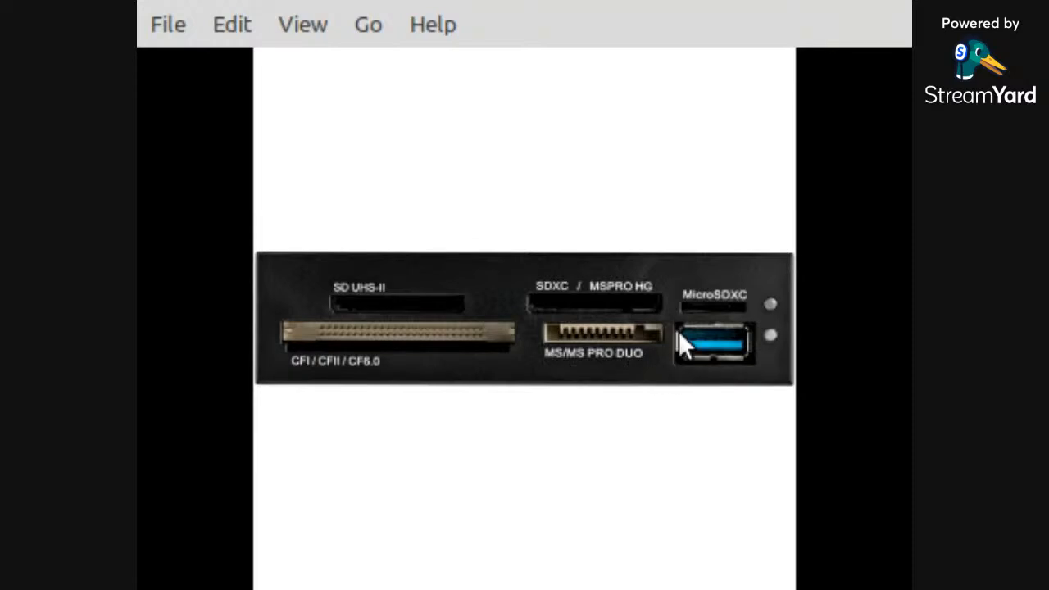
mouse_move(653, 386)
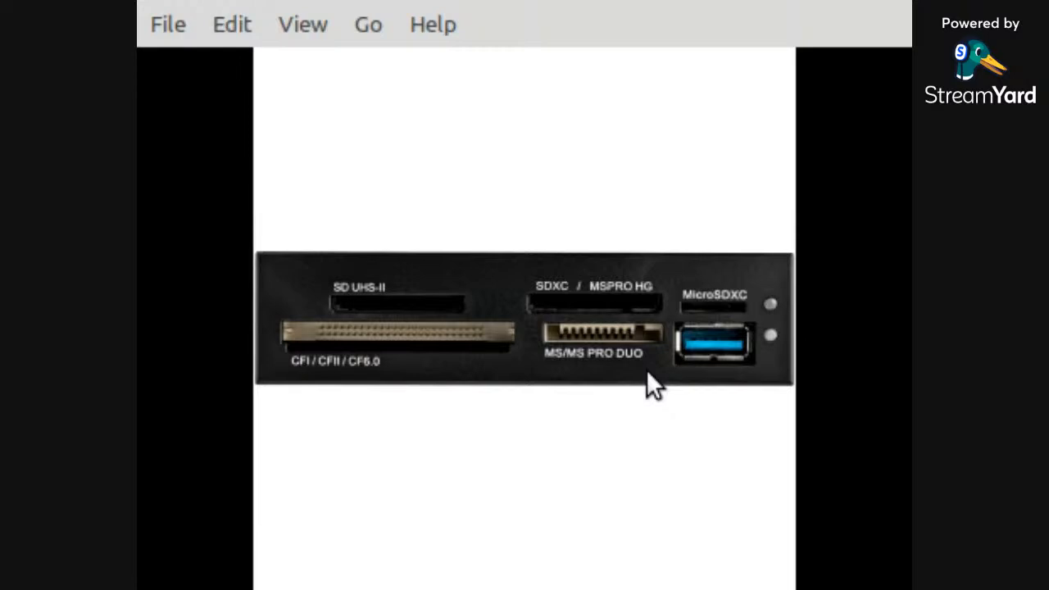
mouse_move(620, 385)
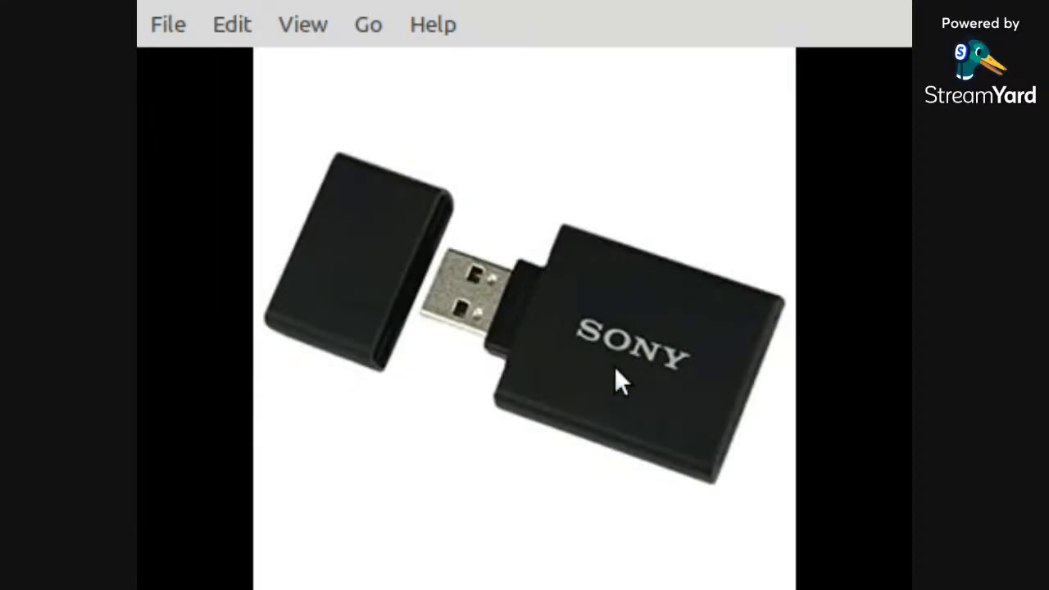
mouse_move(685, 418)
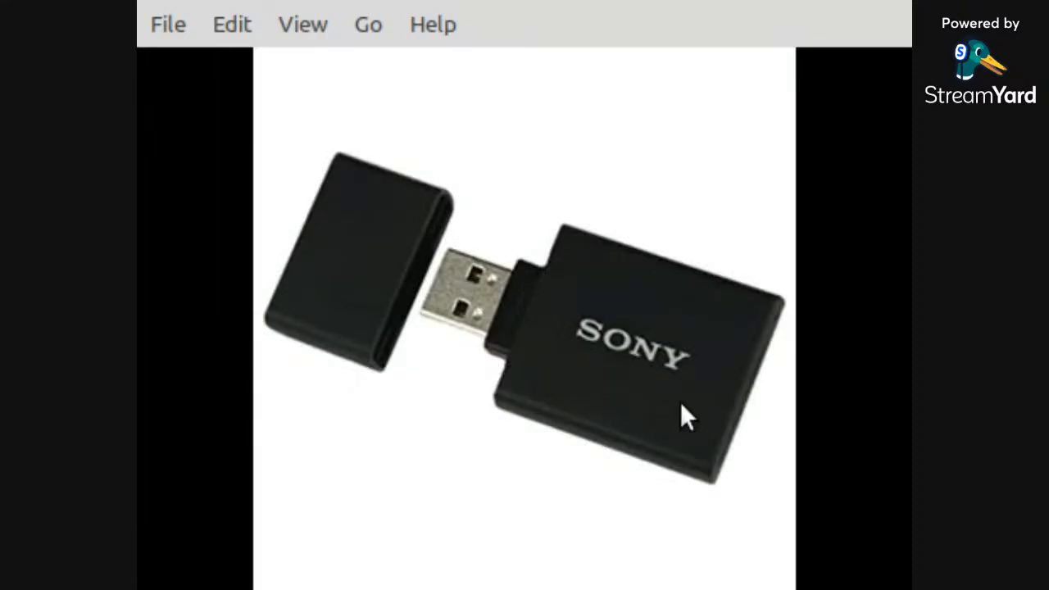
mouse_move(751, 478)
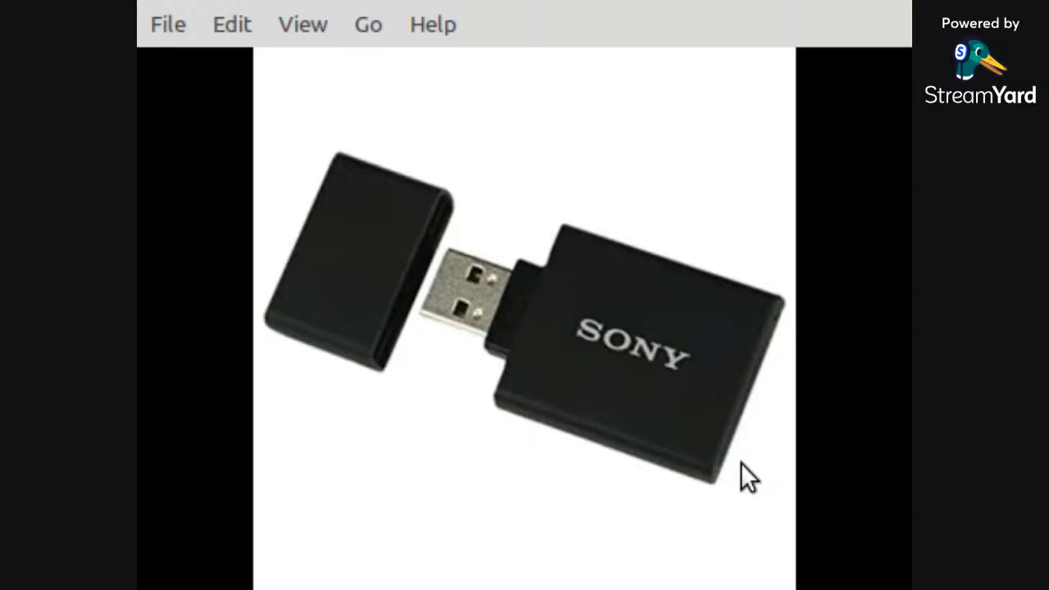
mouse_move(748, 441)
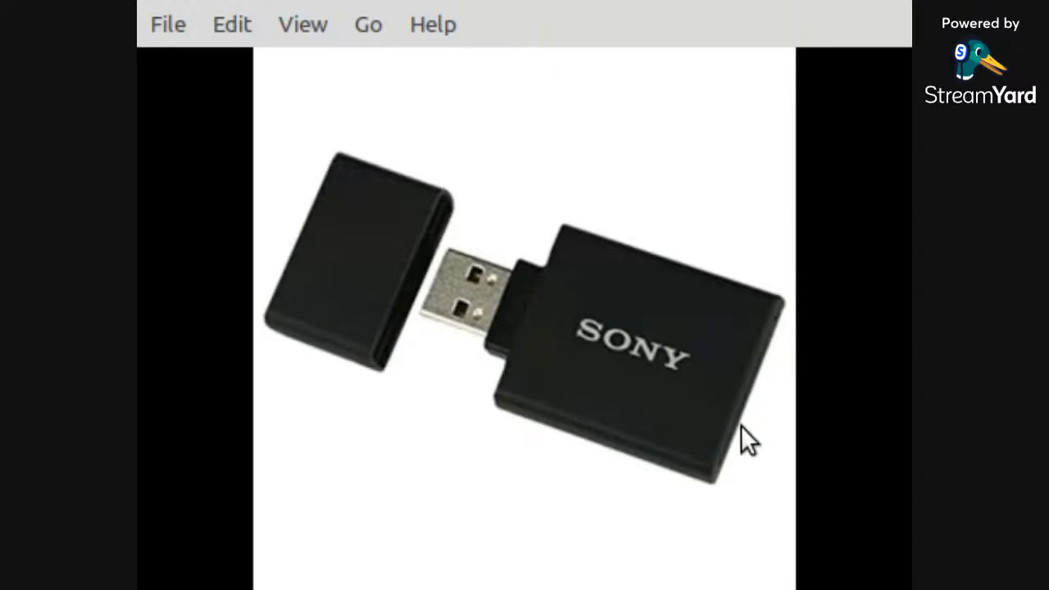
mouse_move(409, 275)
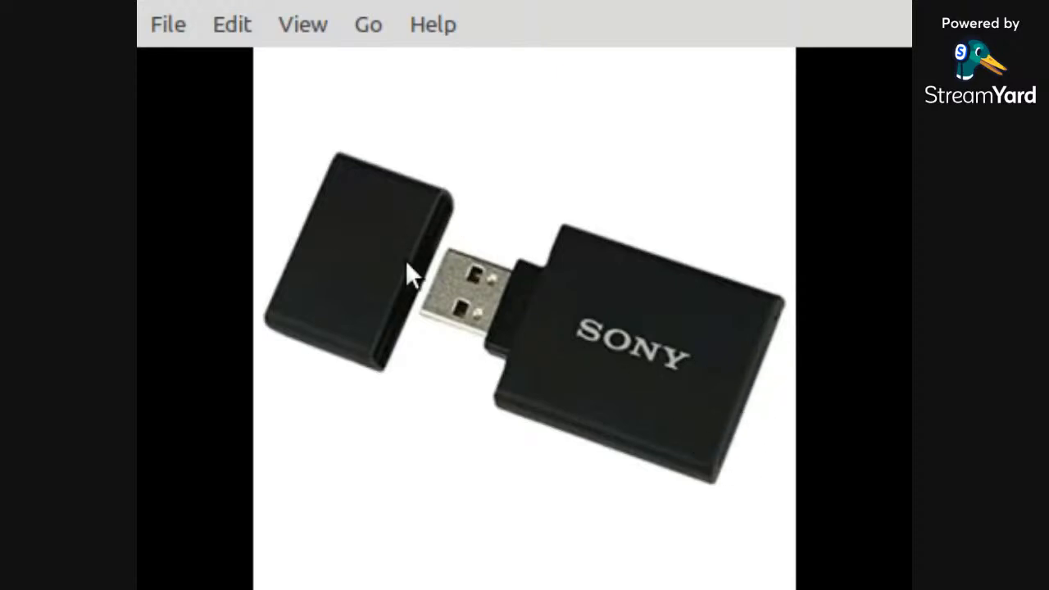
mouse_move(566, 262)
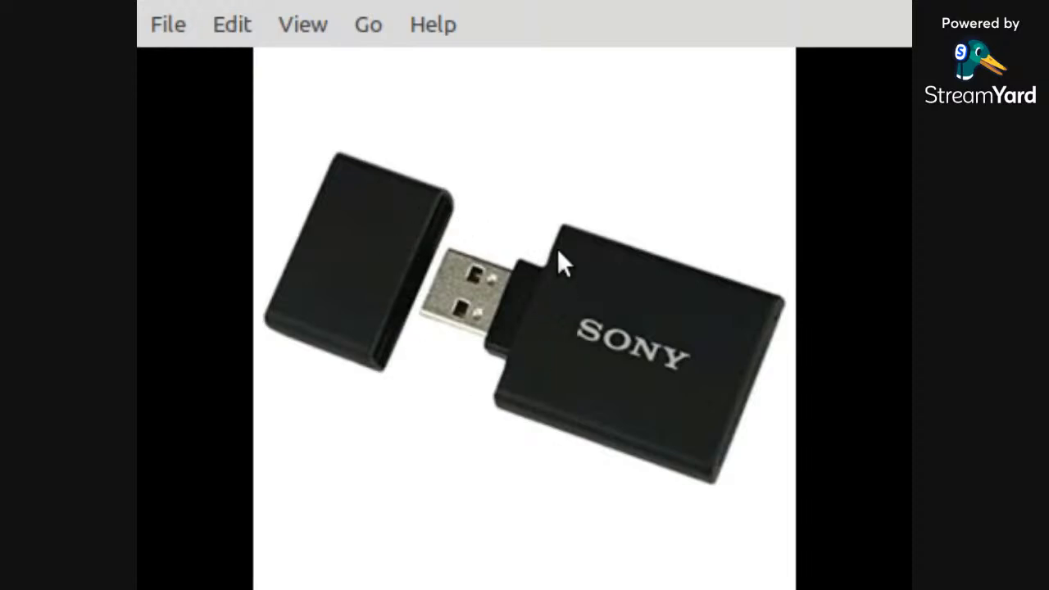
mouse_move(423, 369)
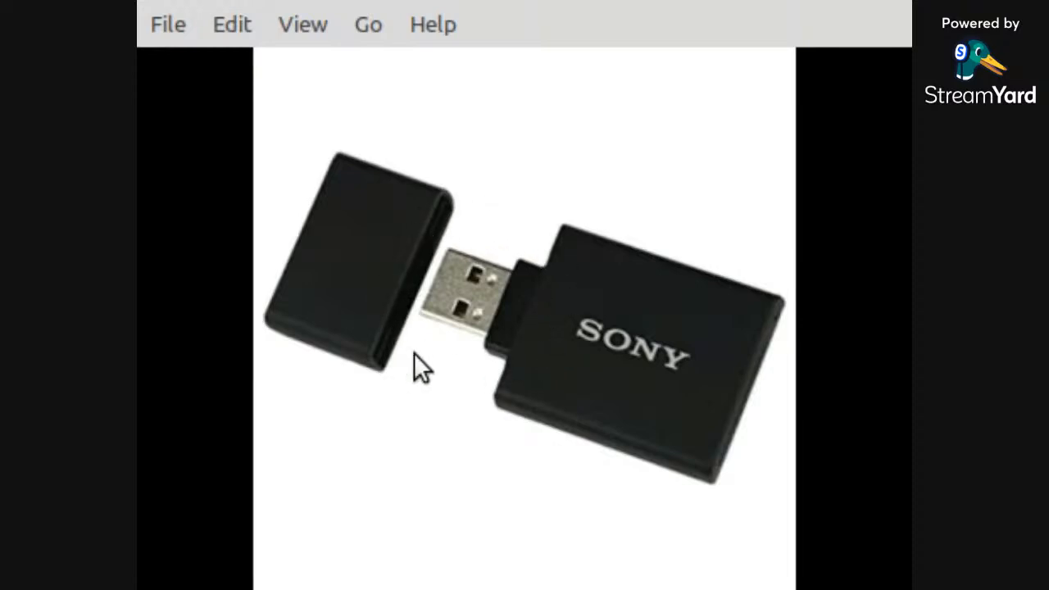
mouse_move(468, 381)
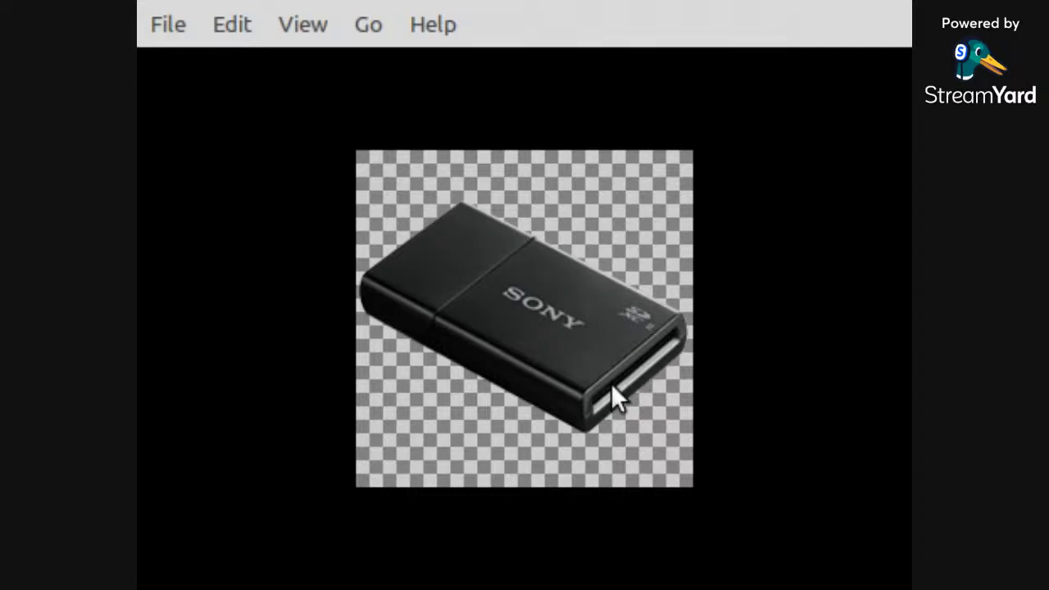
mouse_move(614, 298)
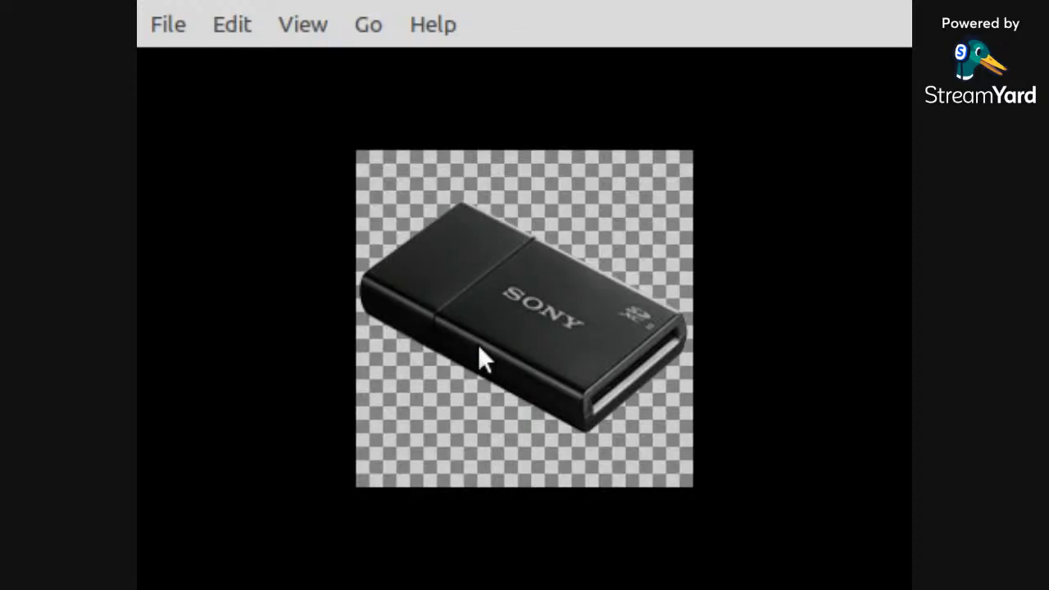
mouse_move(463, 339)
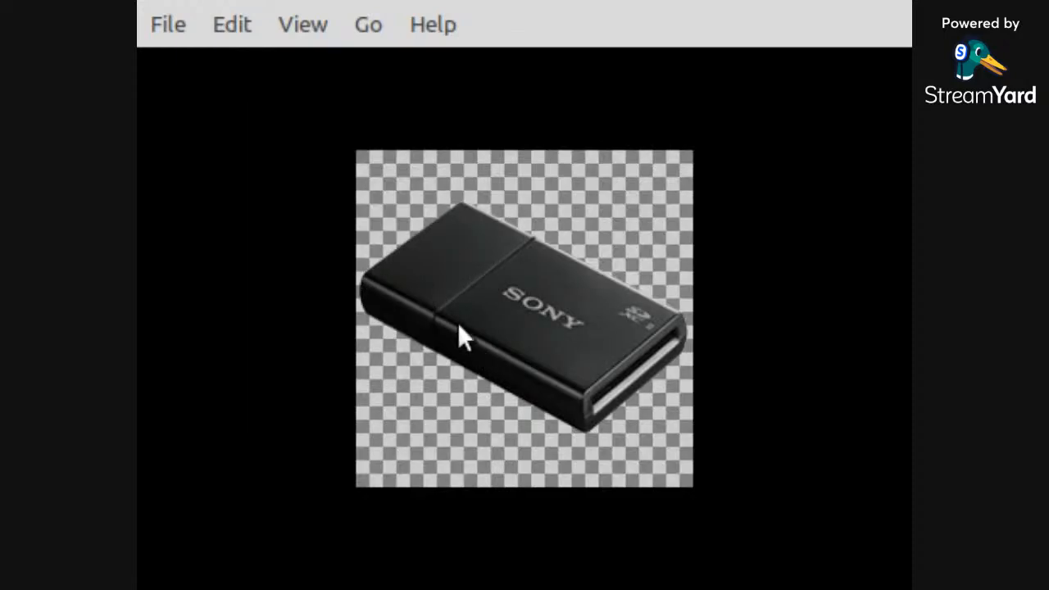
mouse_move(373, 262)
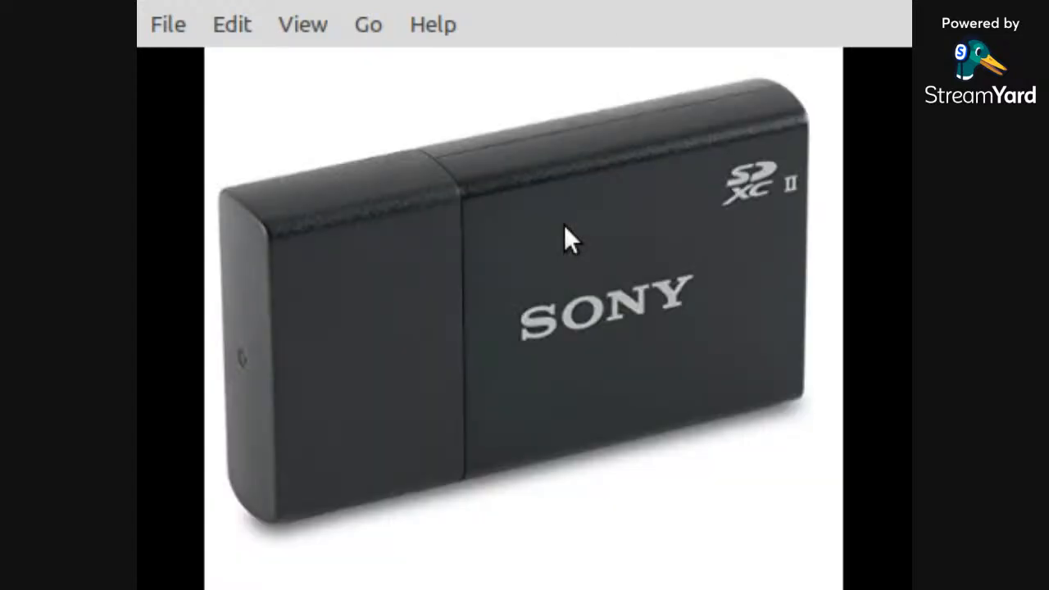
mouse_move(686, 467)
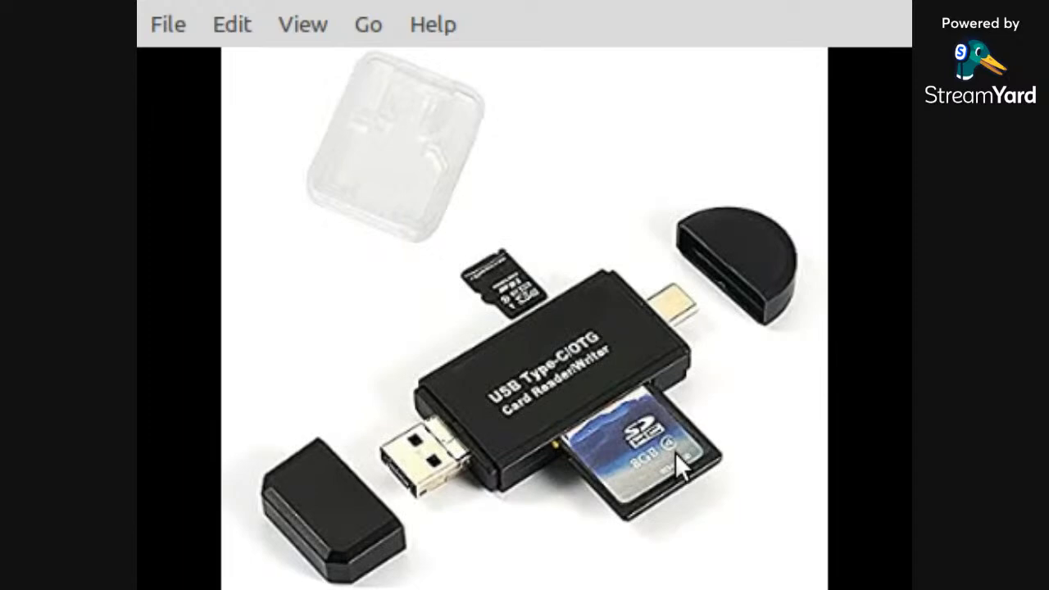
mouse_move(505, 353)
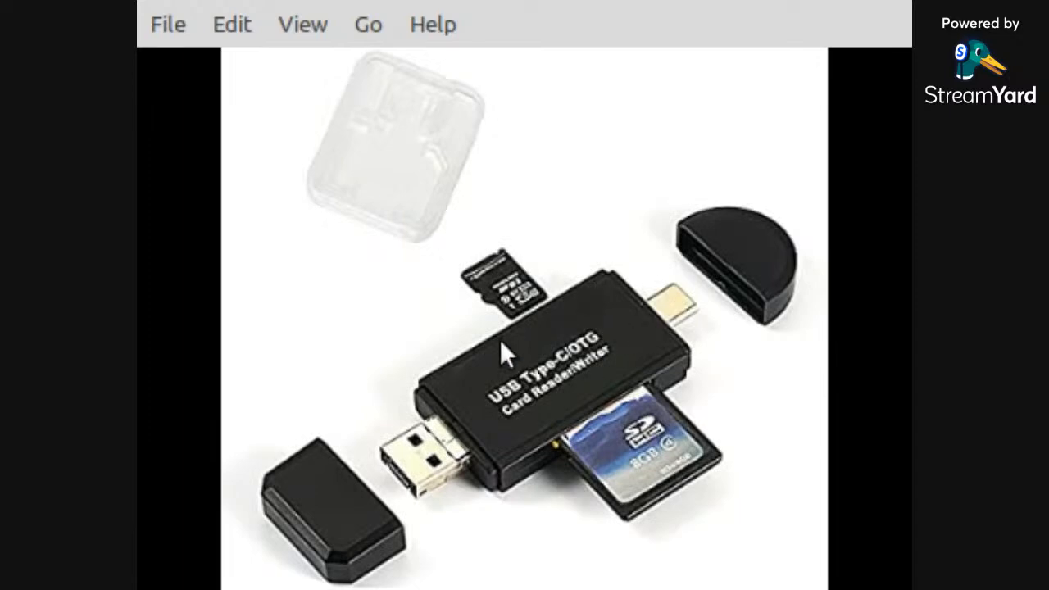
mouse_move(367, 451)
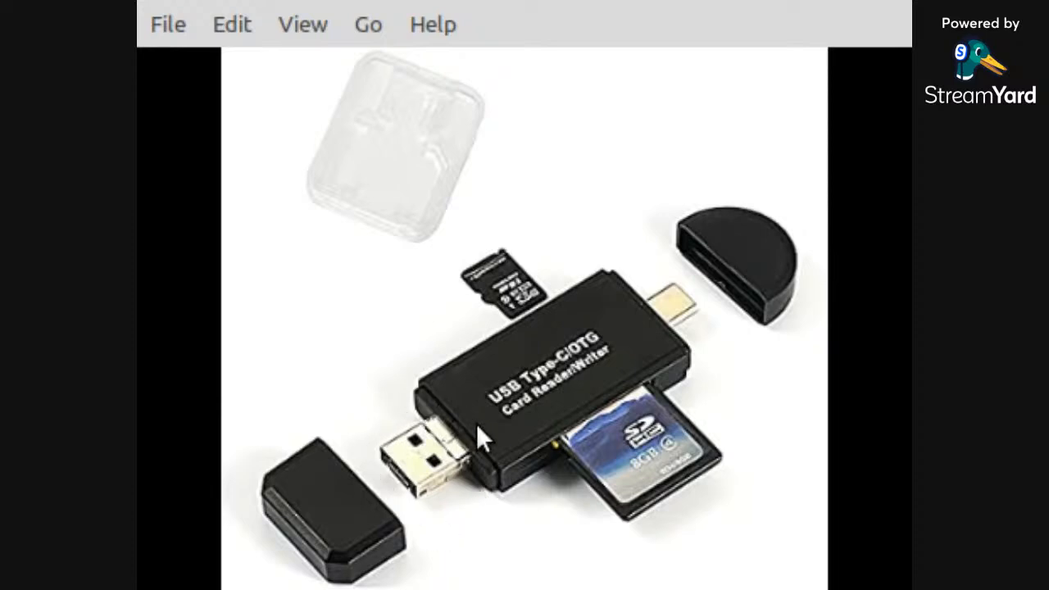
mouse_move(669, 533)
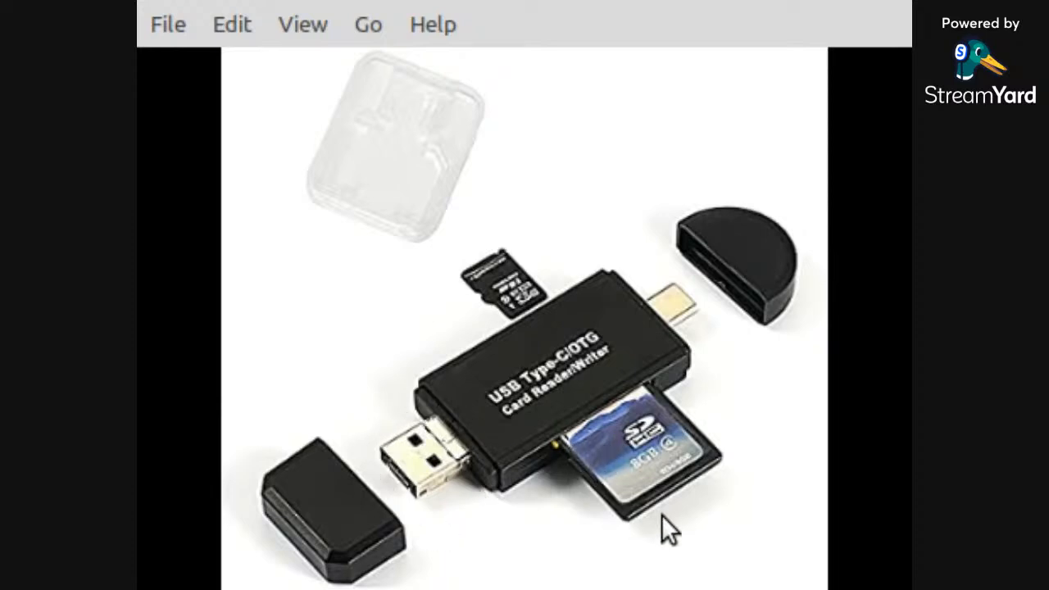
mouse_move(643, 538)
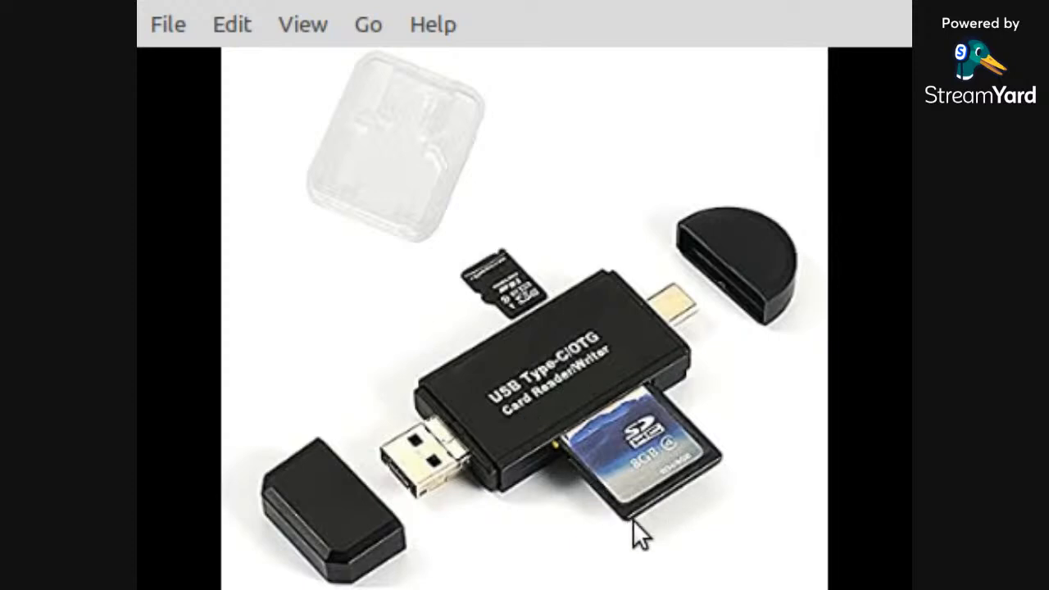
mouse_move(656, 479)
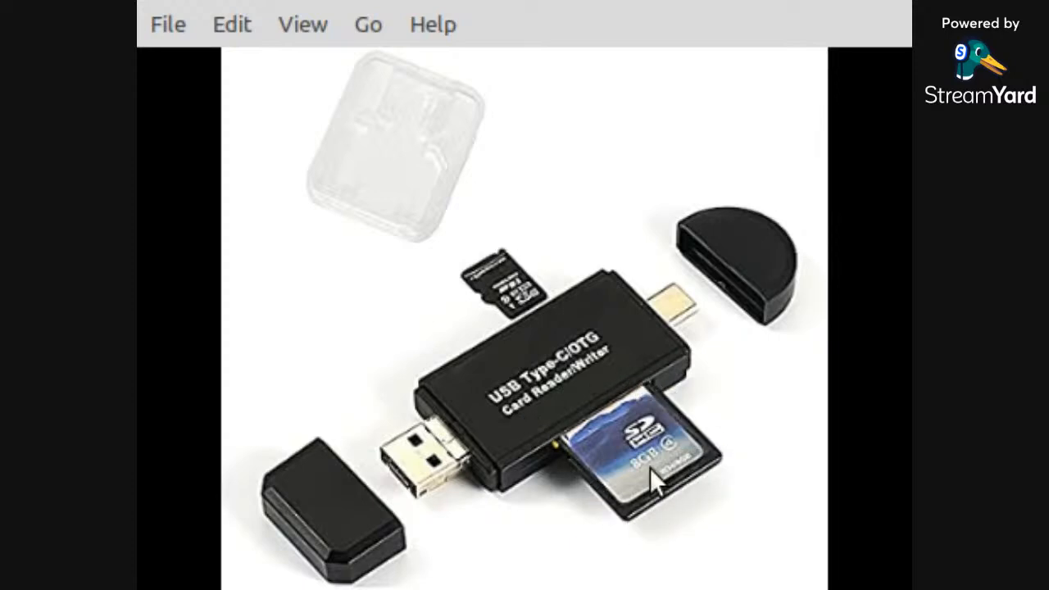
mouse_move(528, 347)
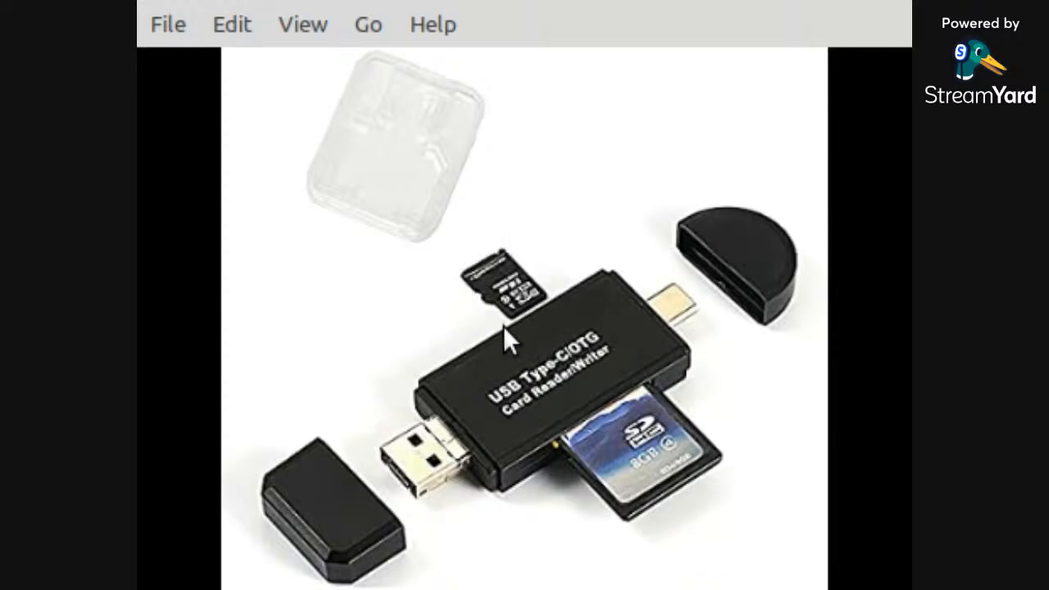
mouse_move(703, 347)
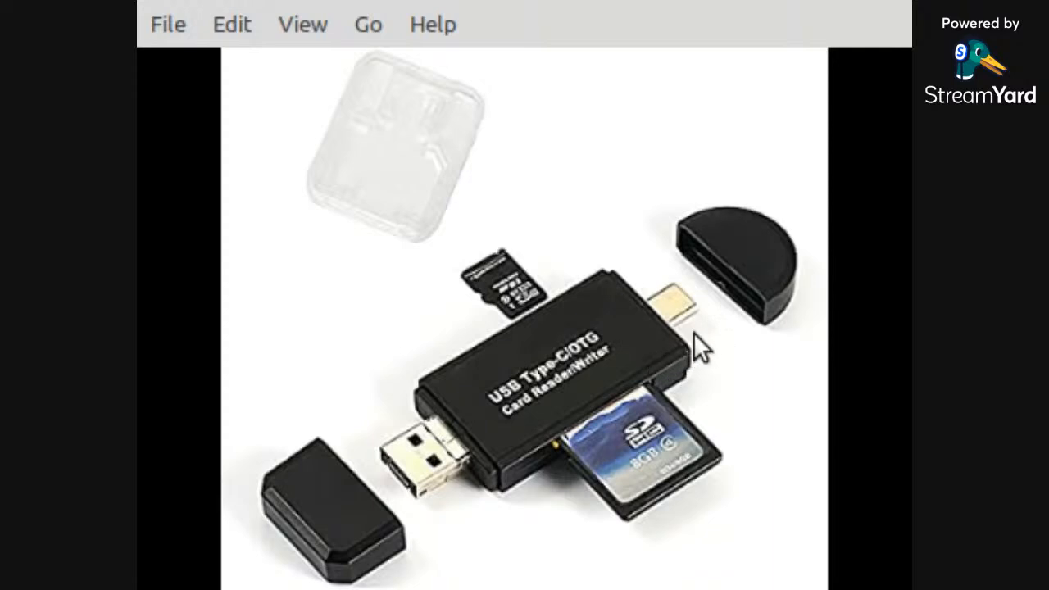
mouse_move(728, 336)
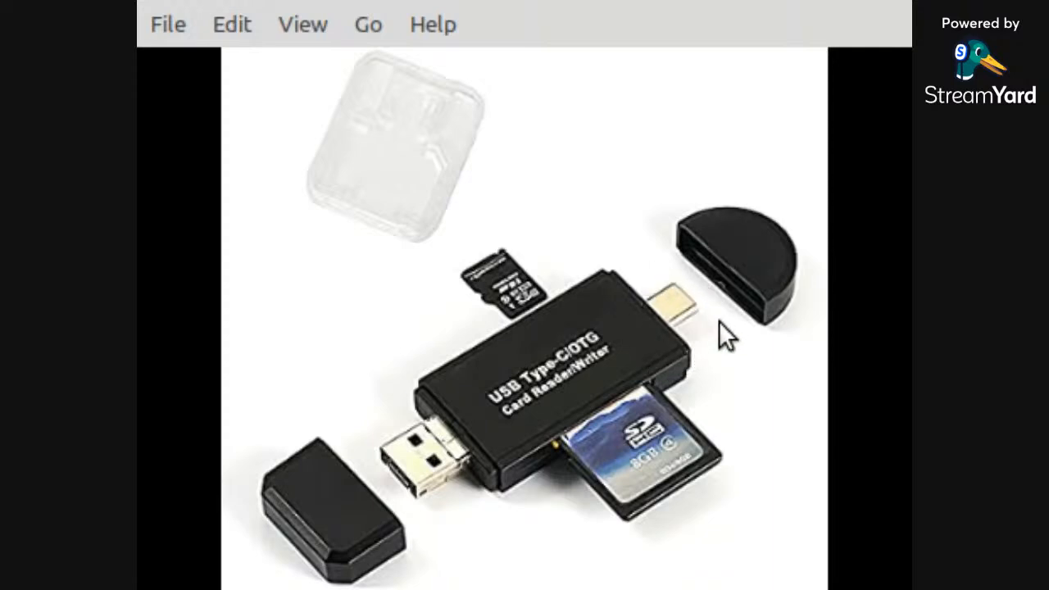
mouse_move(528, 468)
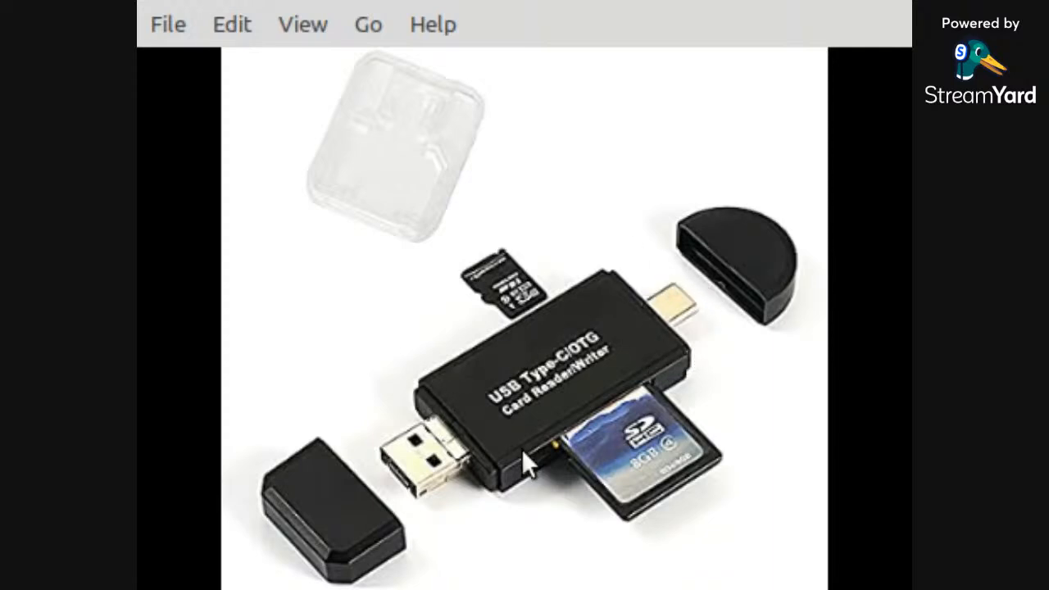
mouse_move(680, 446)
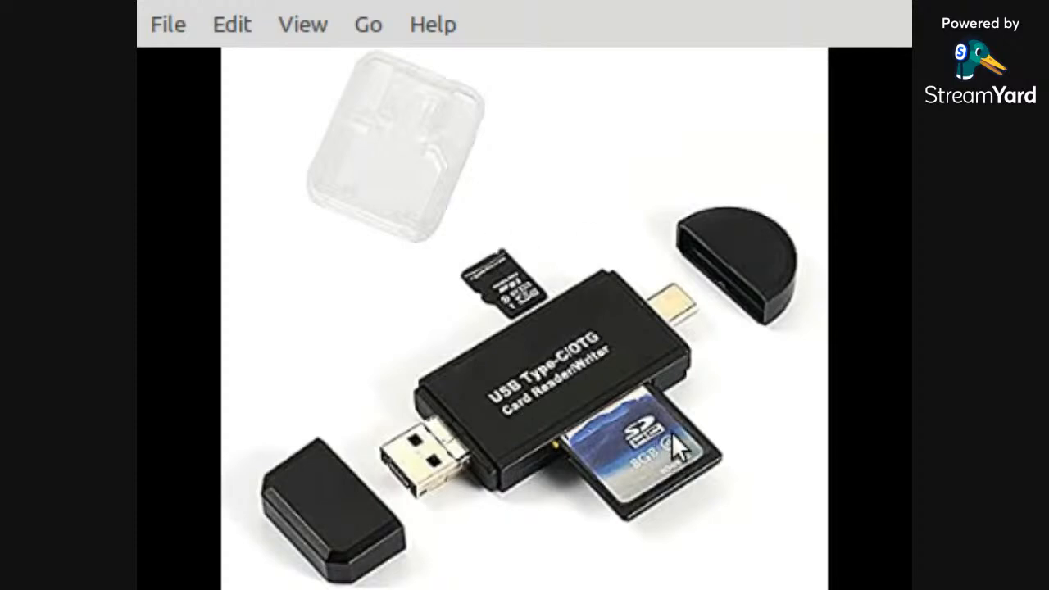
mouse_move(692, 402)
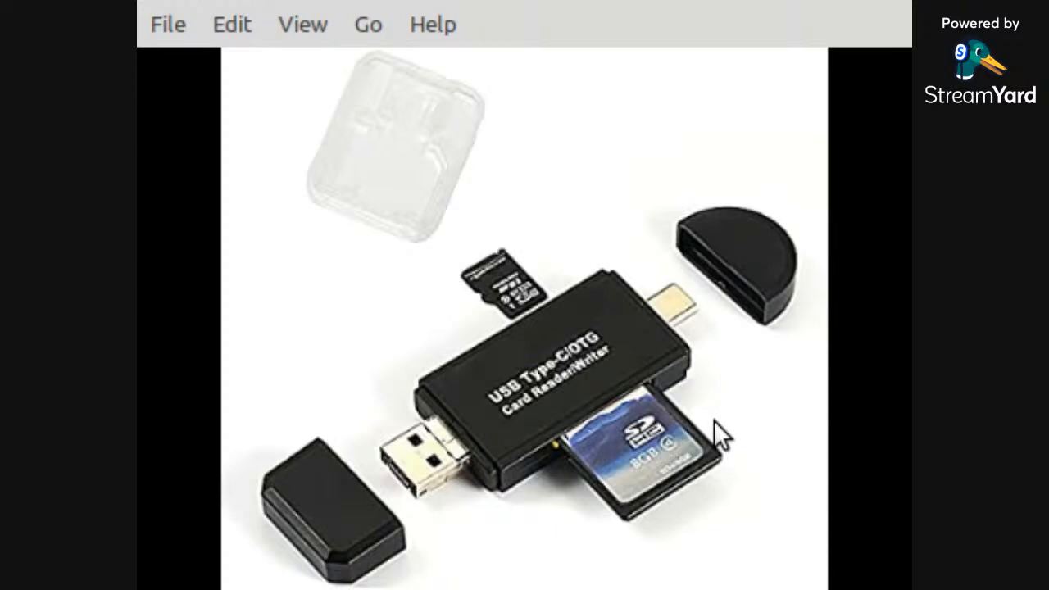
mouse_move(692, 407)
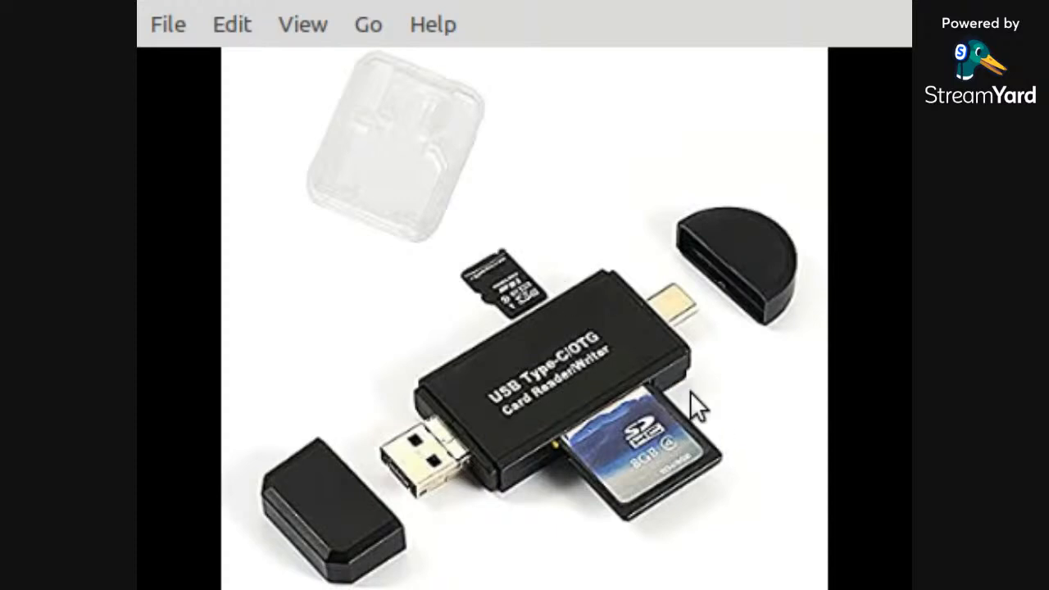
mouse_move(561, 462)
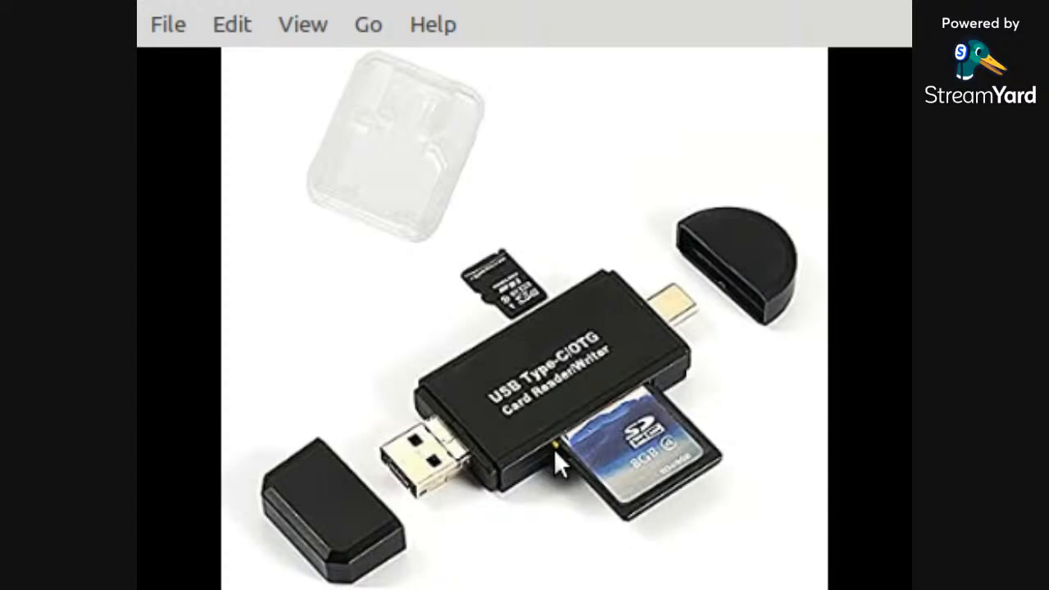
mouse_move(561, 315)
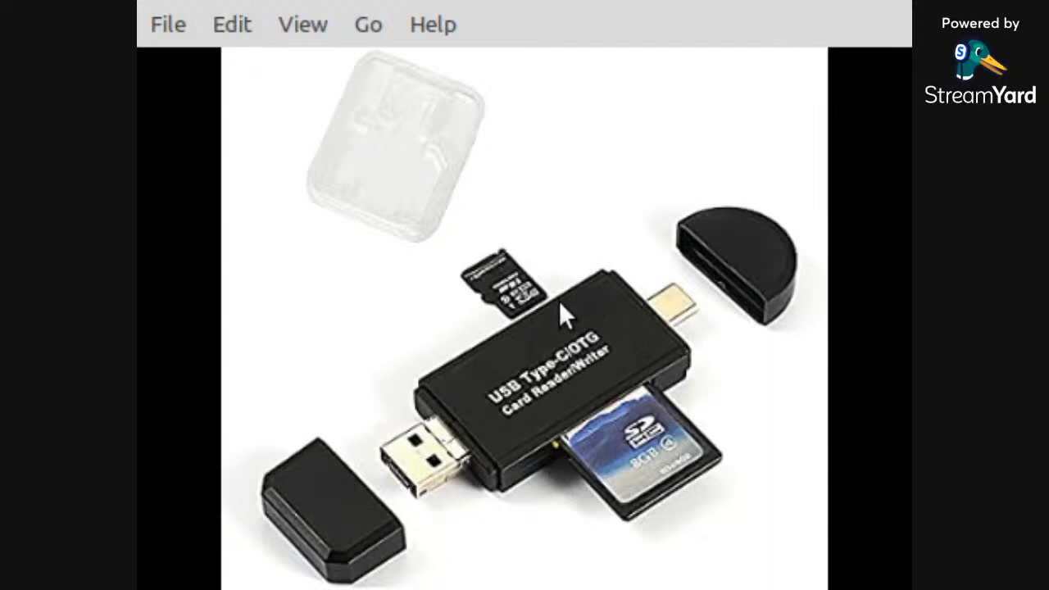
mouse_move(722, 276)
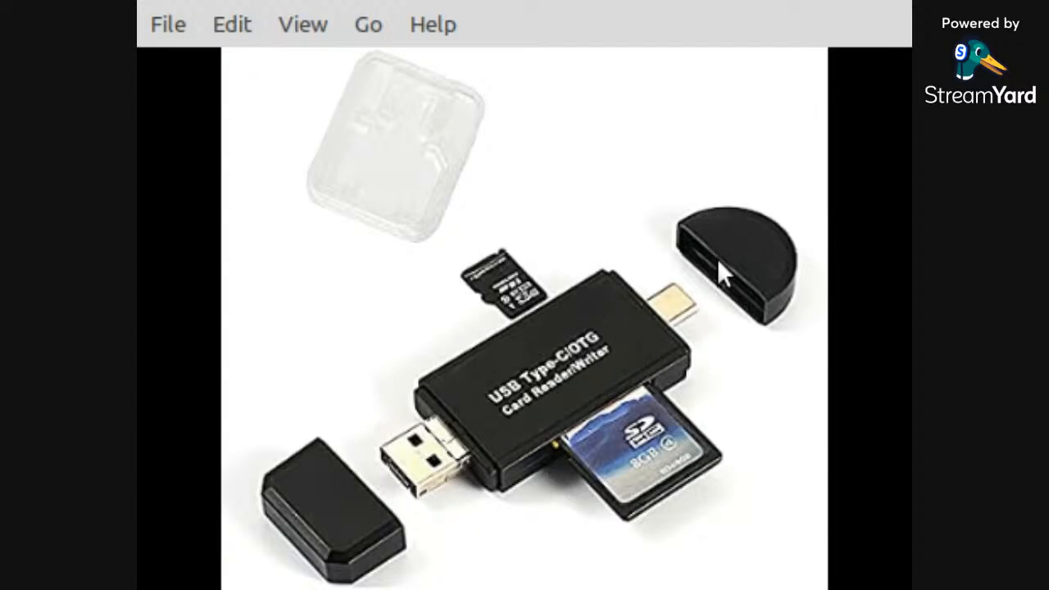
mouse_move(522, 328)
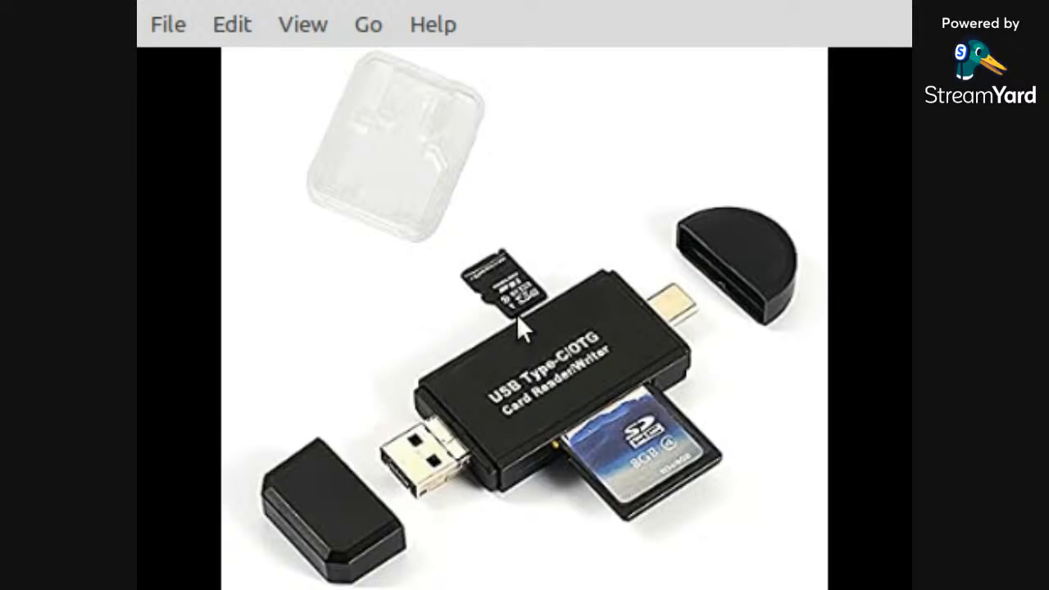
mouse_move(656, 369)
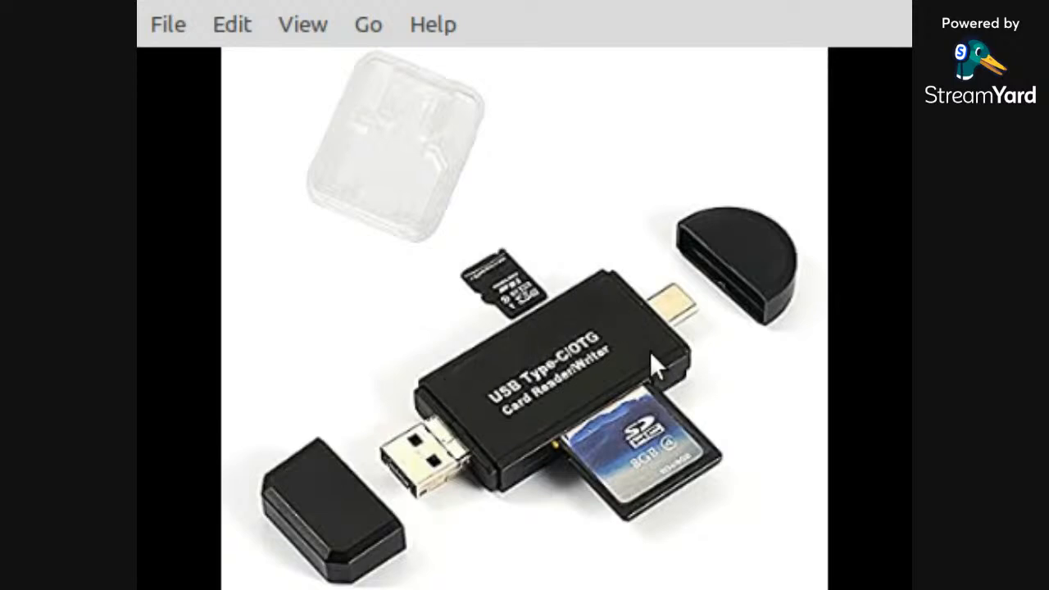
mouse_move(495, 402)
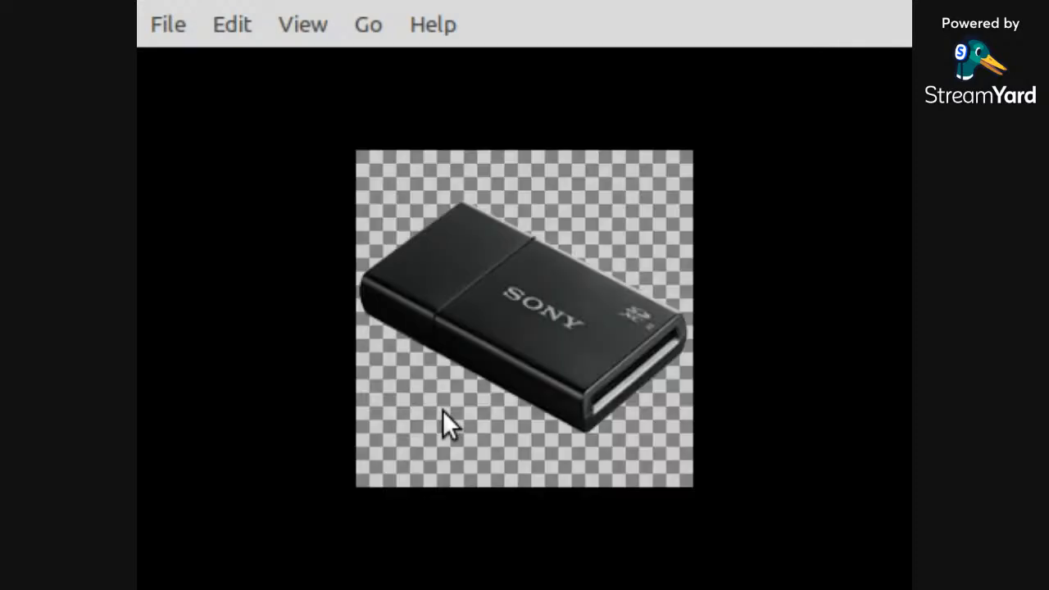
mouse_move(664, 433)
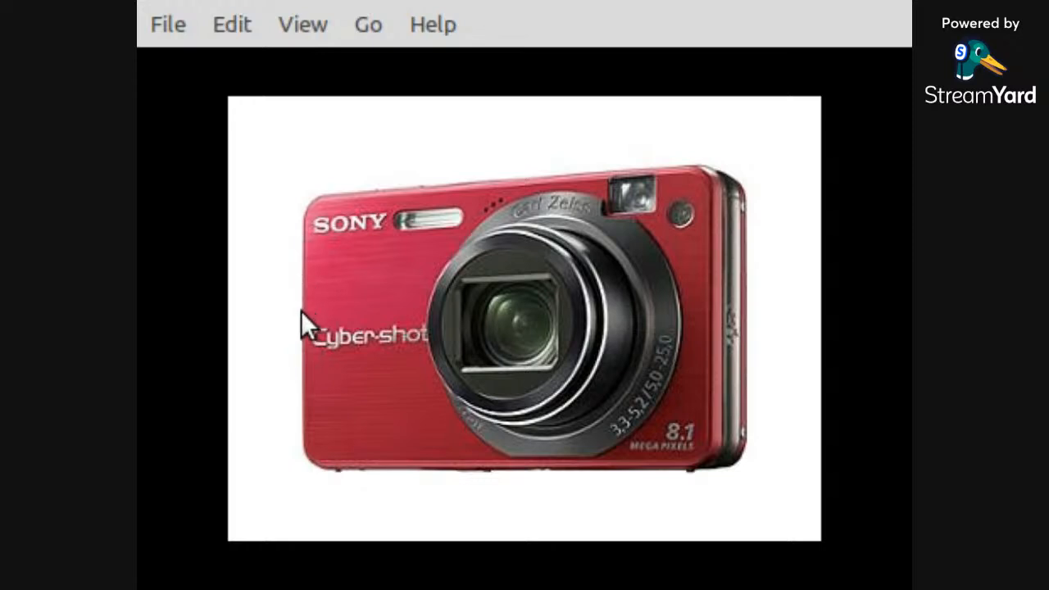
mouse_move(299, 277)
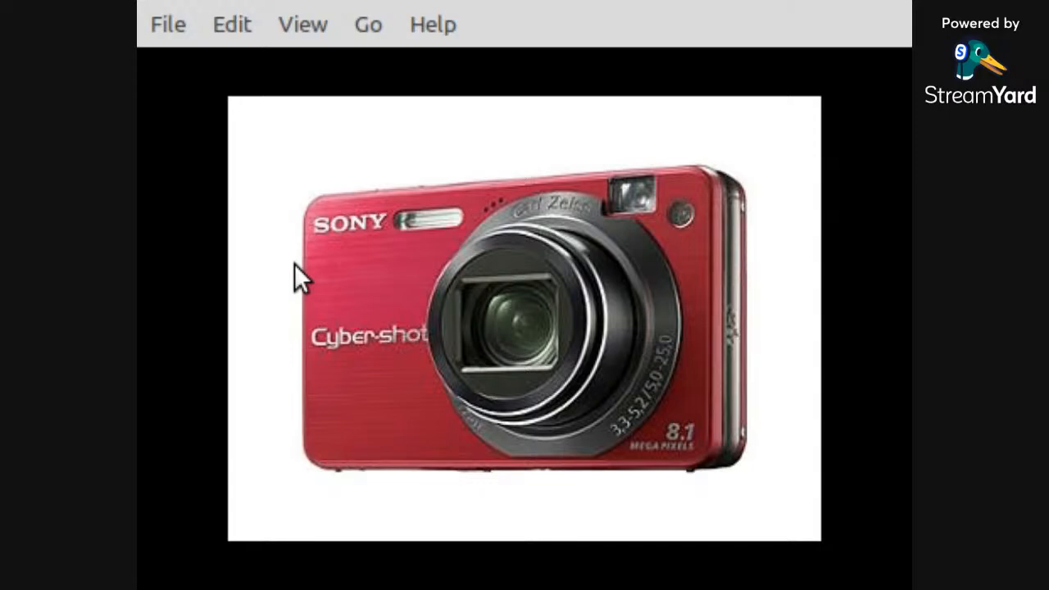
mouse_move(285, 310)
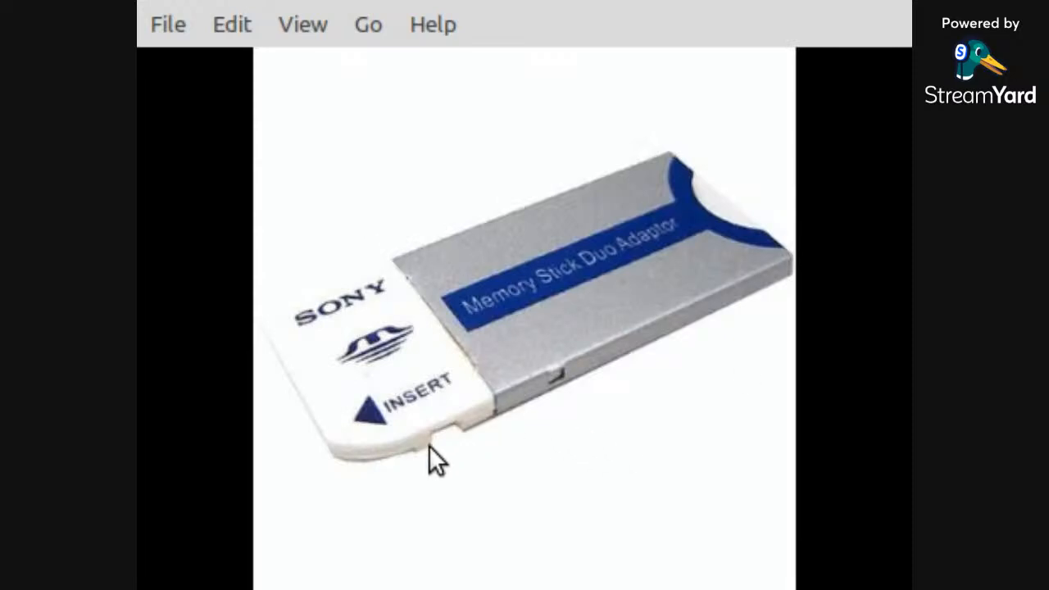
mouse_move(500, 446)
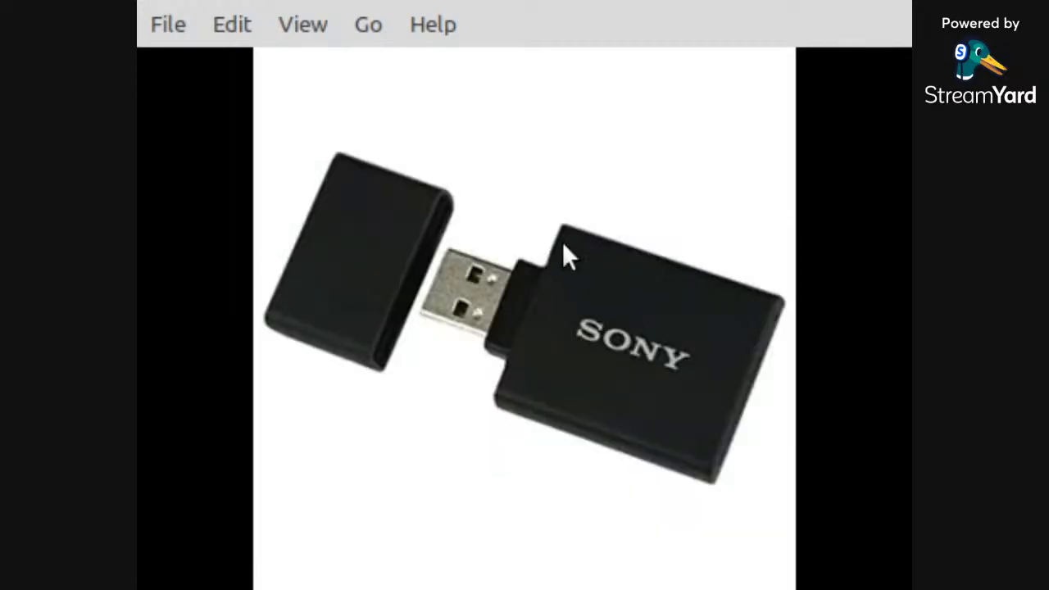
mouse_move(671, 406)
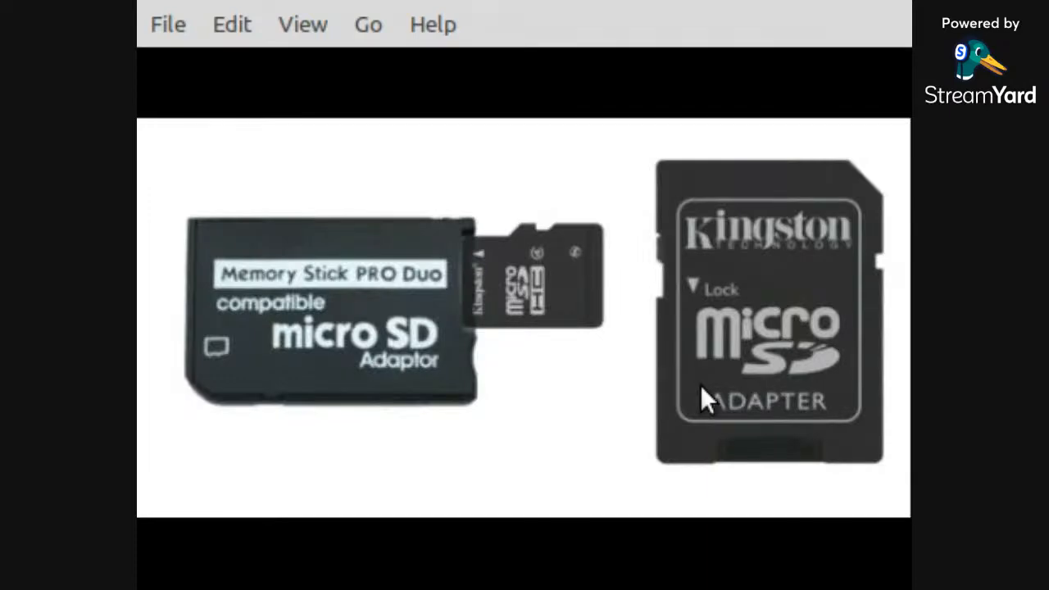
mouse_move(331, 423)
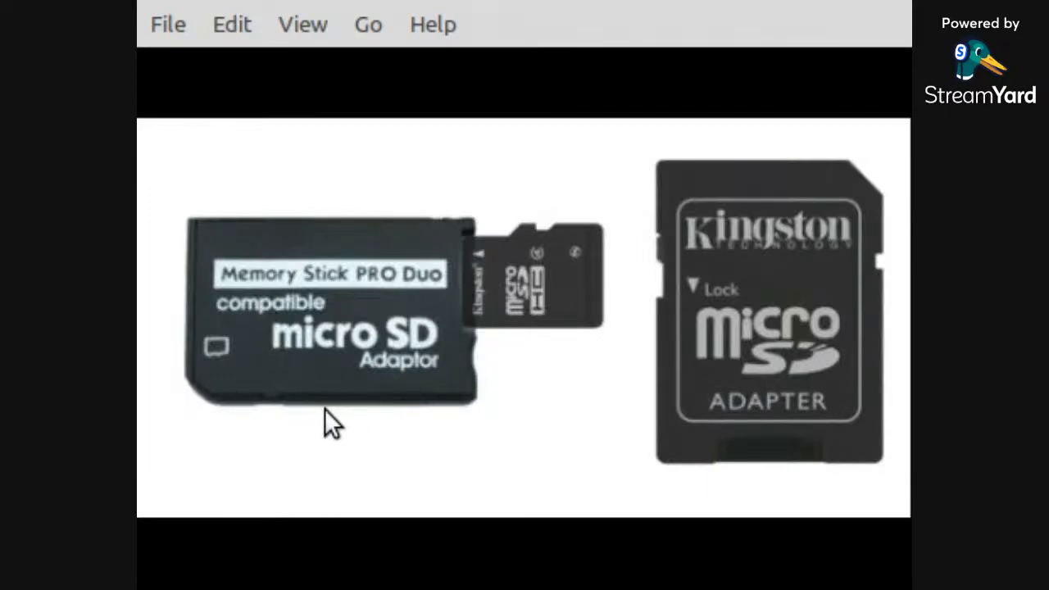
mouse_move(456, 217)
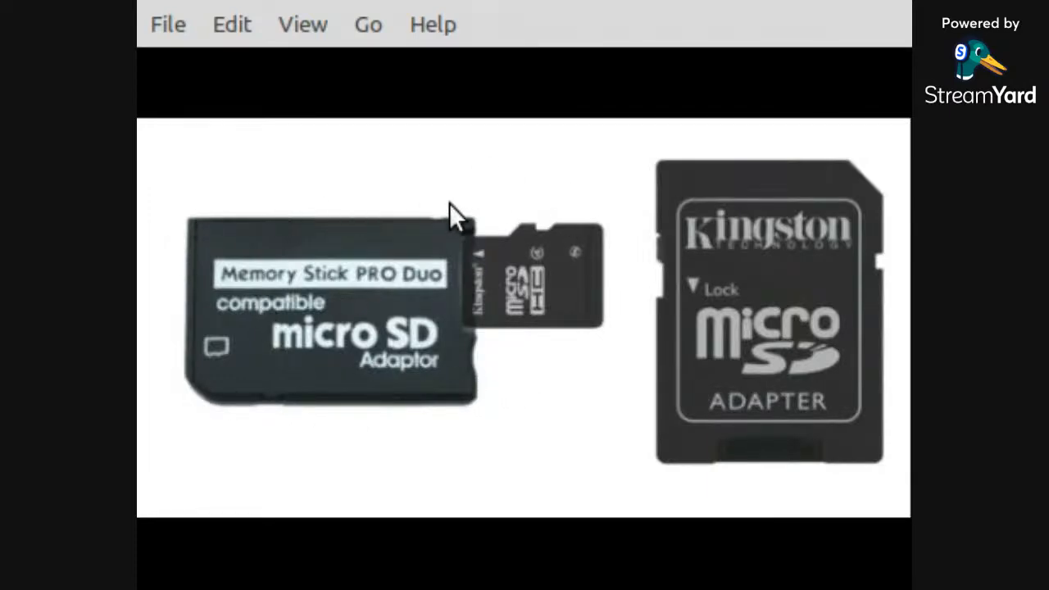
mouse_move(492, 379)
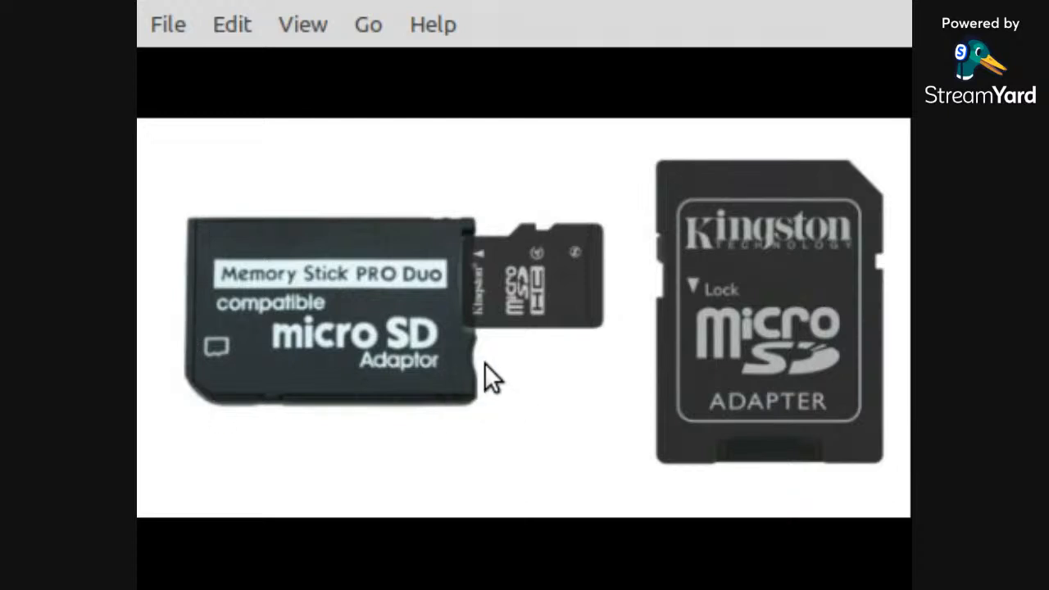
mouse_move(495, 391)
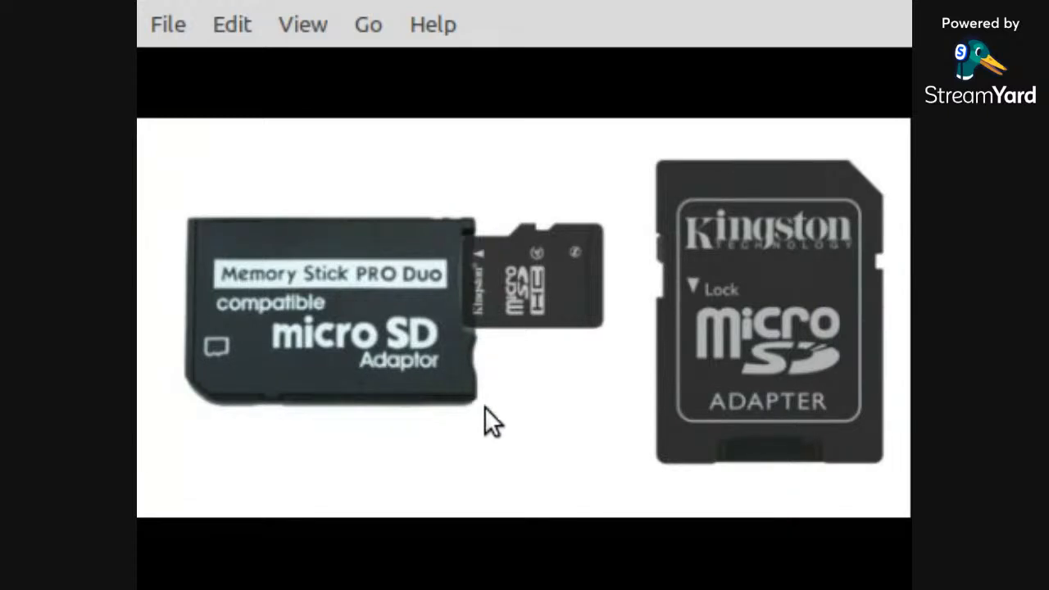
mouse_move(441, 277)
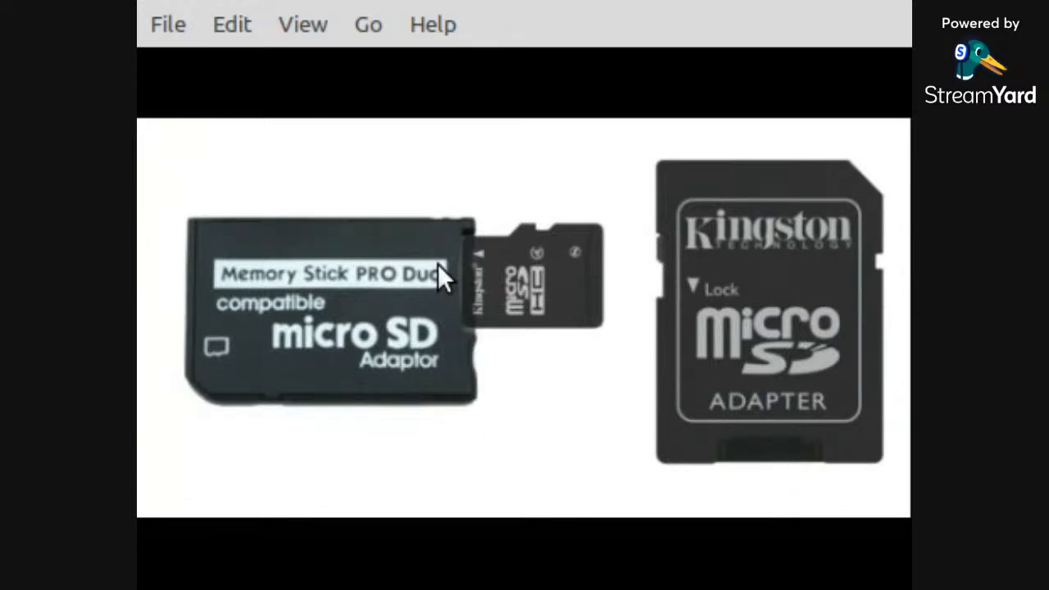
mouse_move(364, 413)
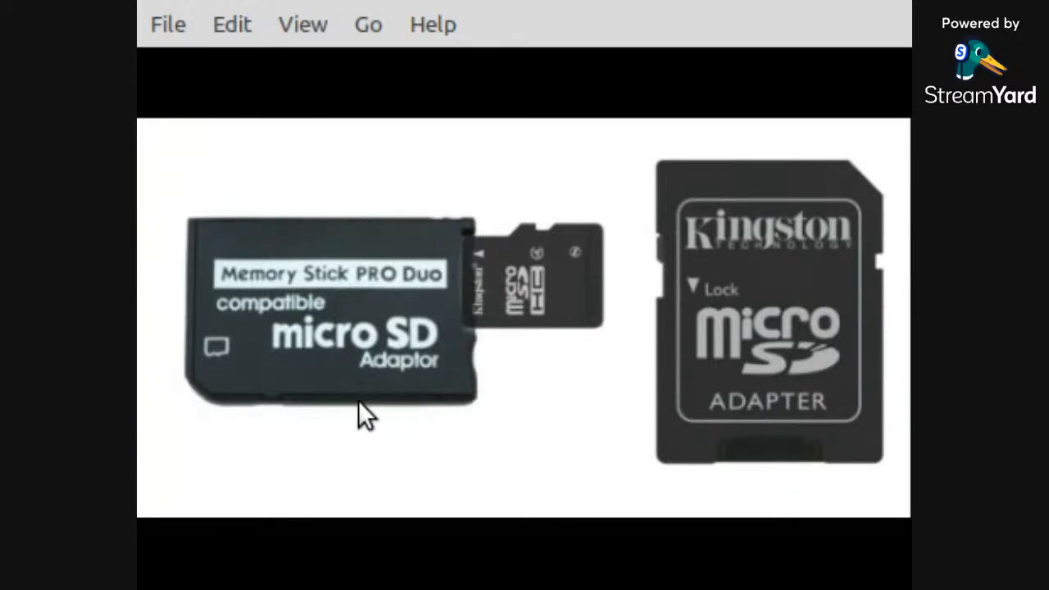
mouse_move(279, 410)
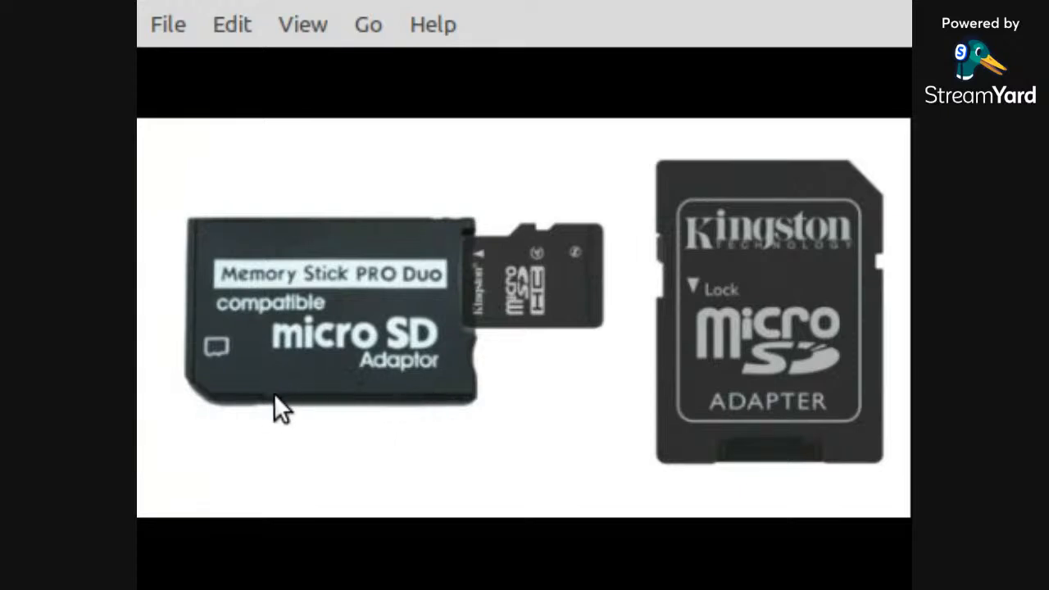
mouse_move(467, 265)
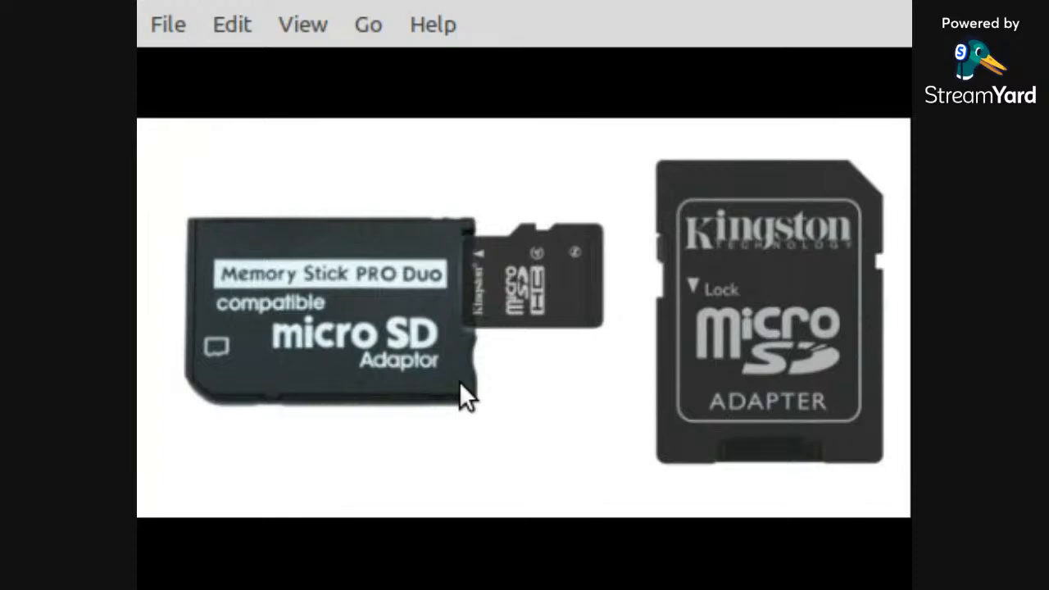
mouse_move(465, 401)
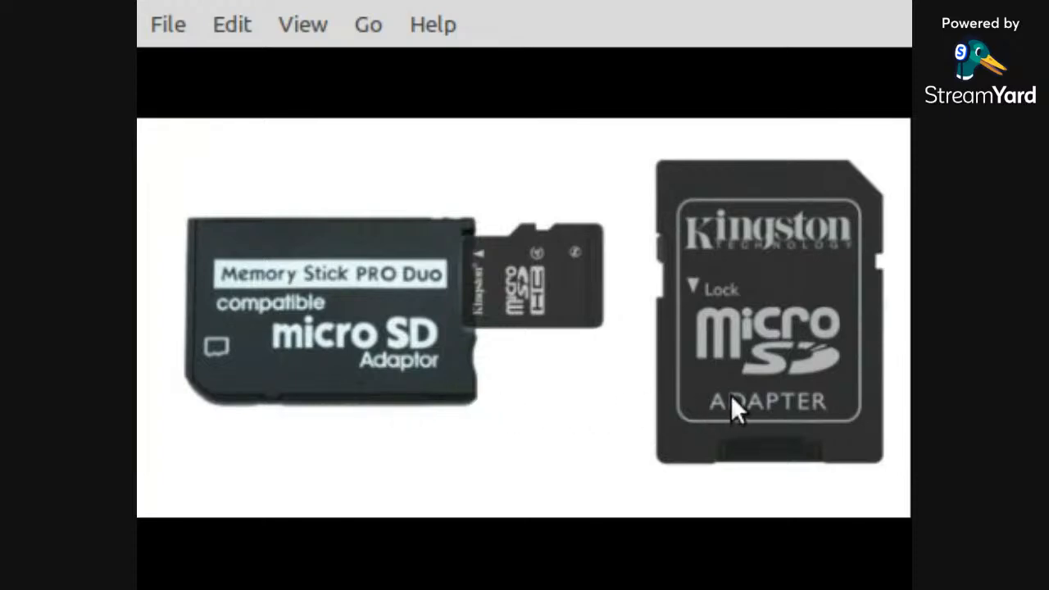
mouse_move(511, 419)
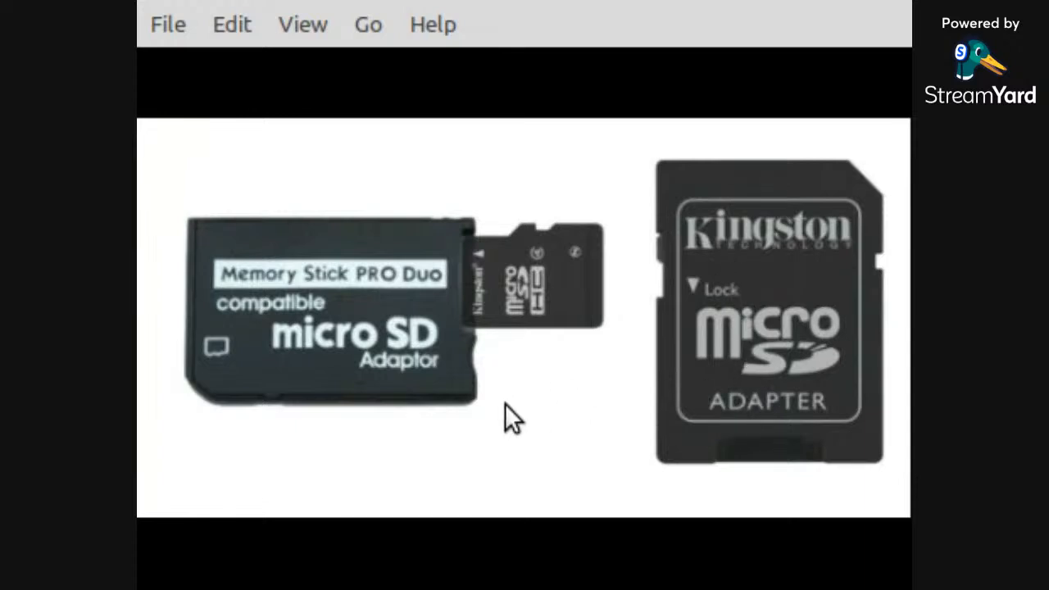
mouse_move(320, 402)
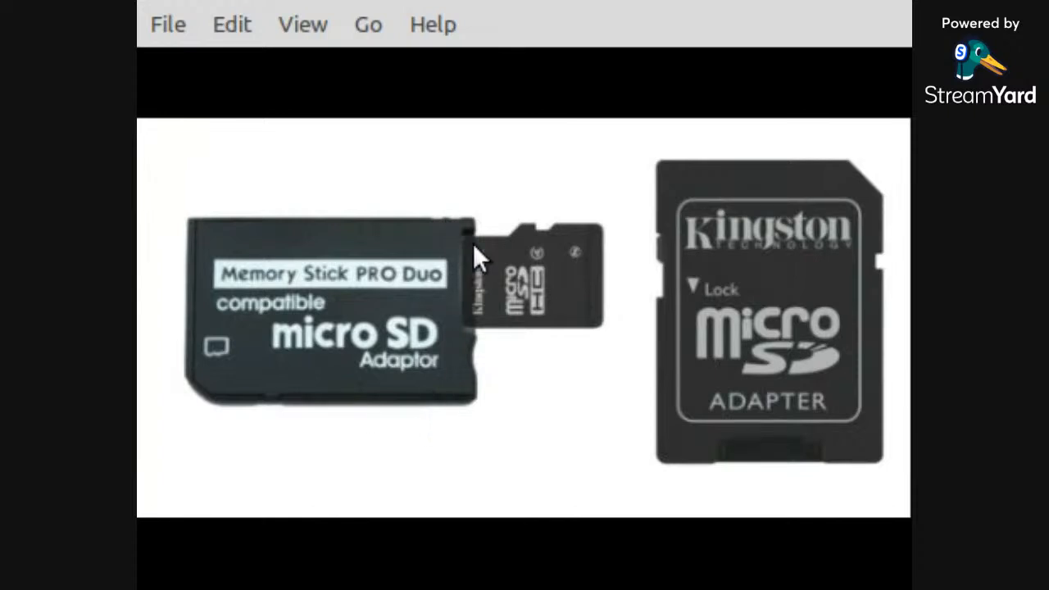
mouse_move(485, 221)
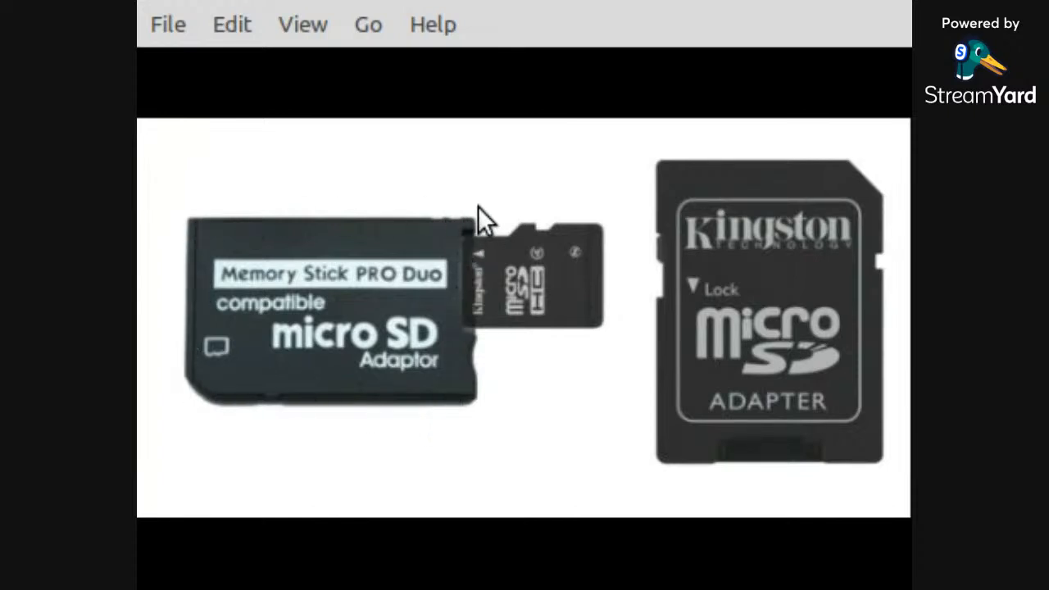
mouse_move(177, 233)
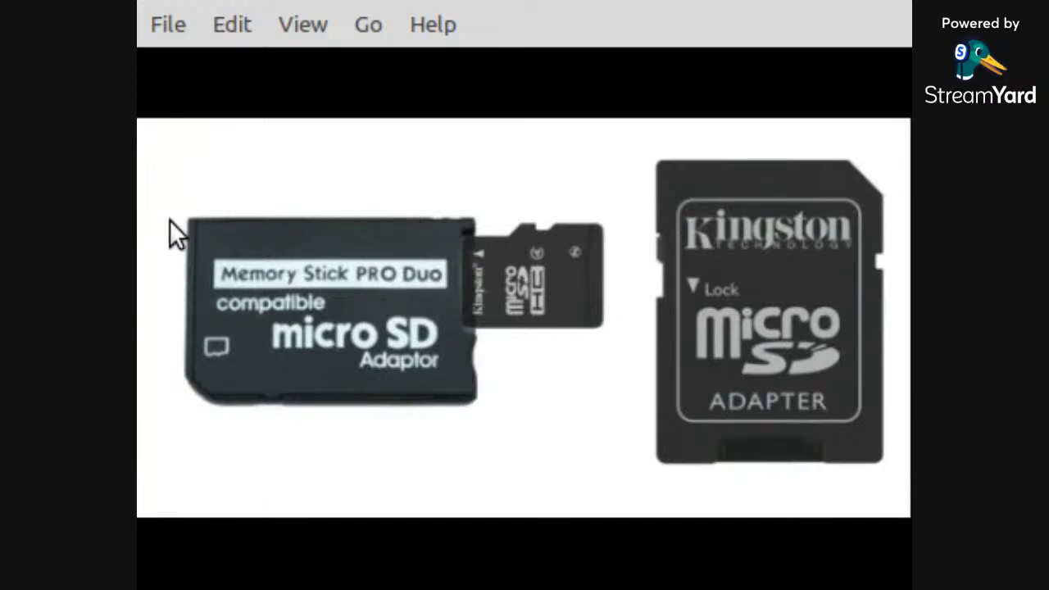
mouse_move(496, 320)
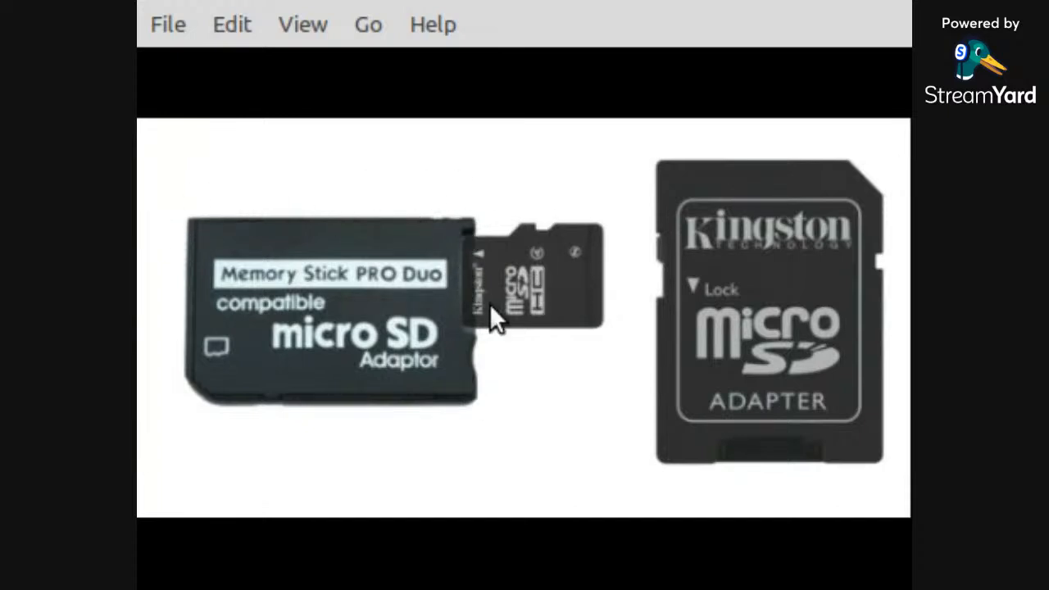
mouse_move(435, 279)
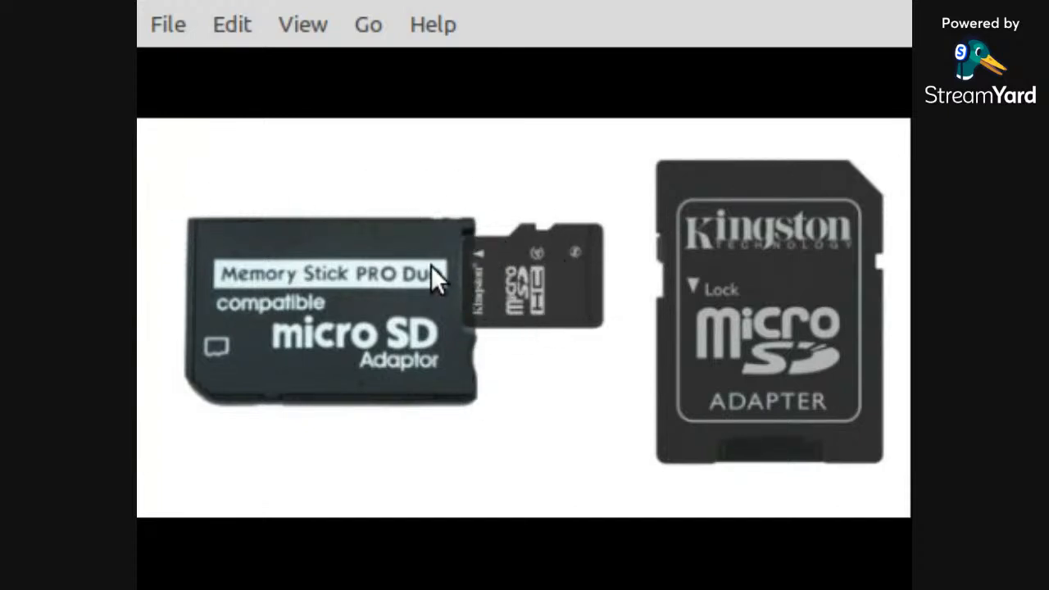
mouse_move(479, 237)
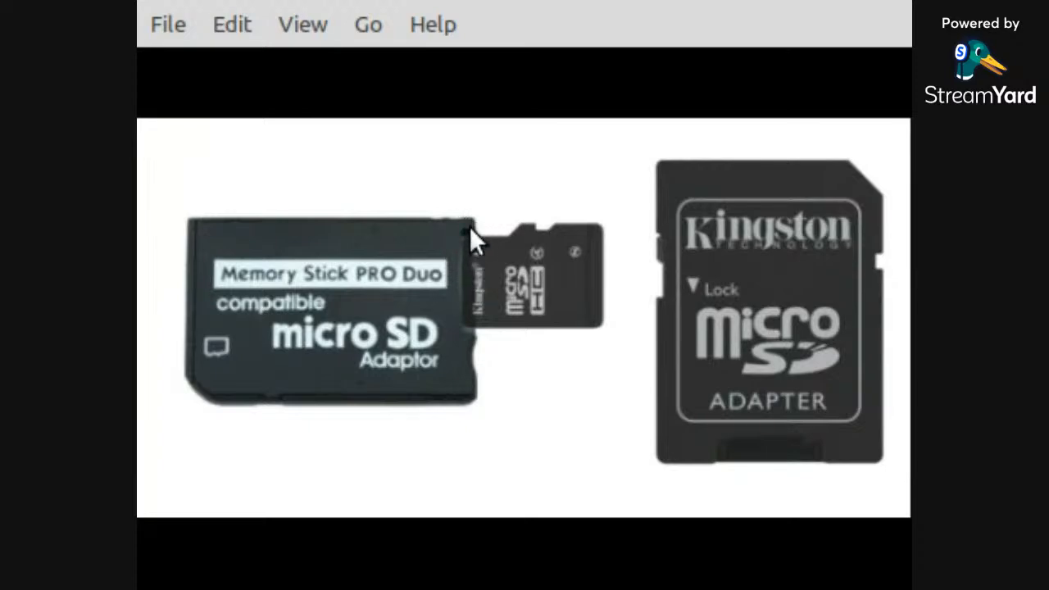
mouse_move(456, 249)
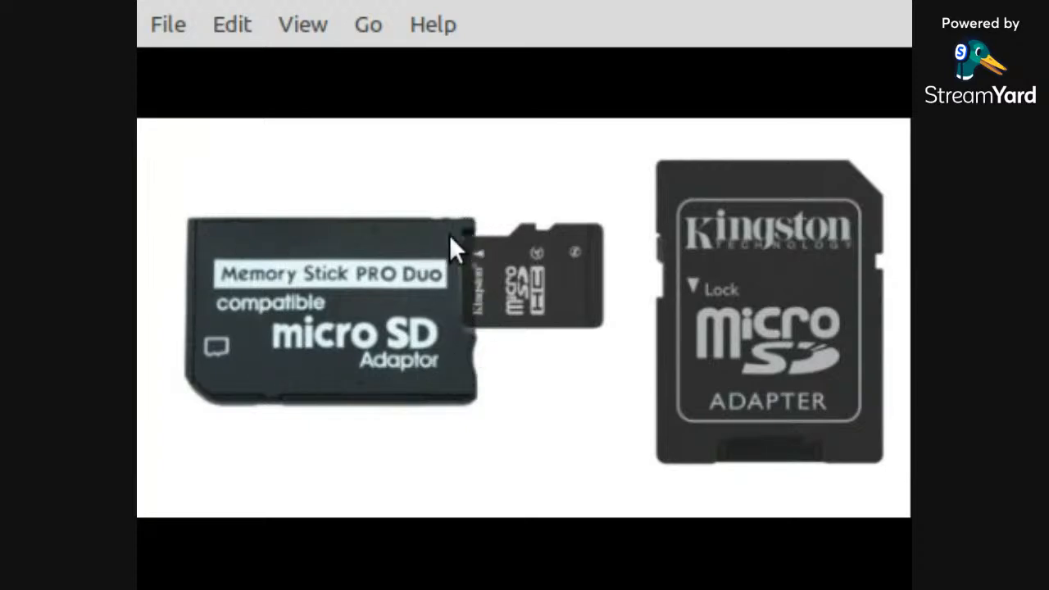
mouse_move(472, 390)
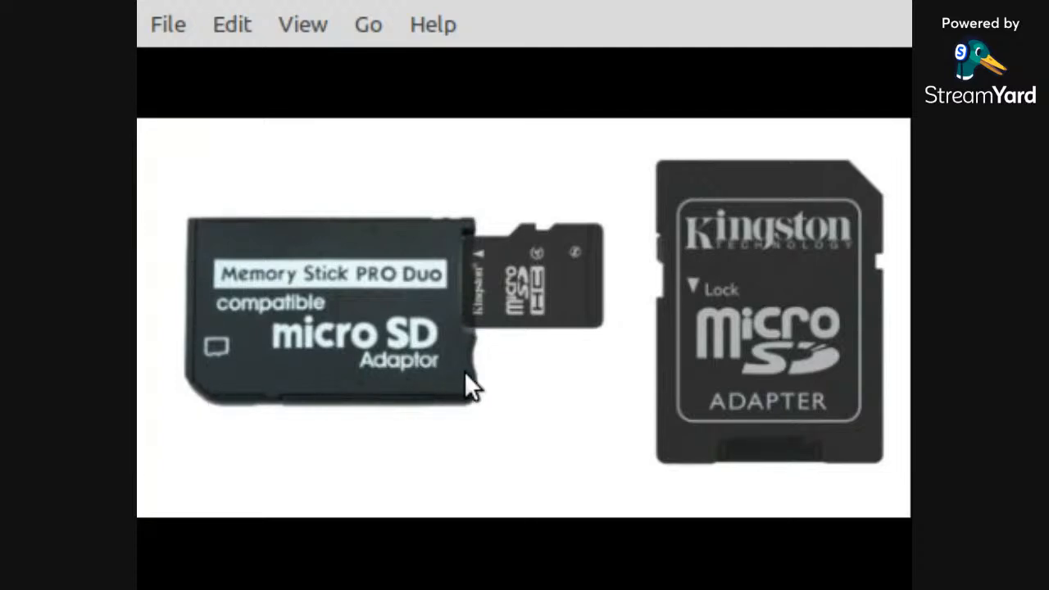
mouse_move(181, 420)
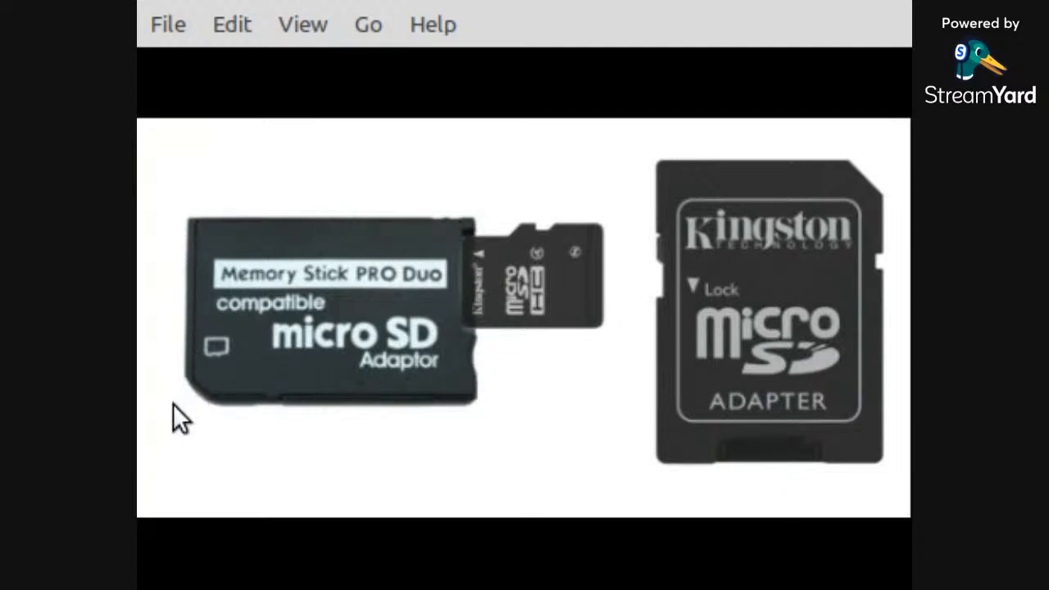
mouse_move(184, 233)
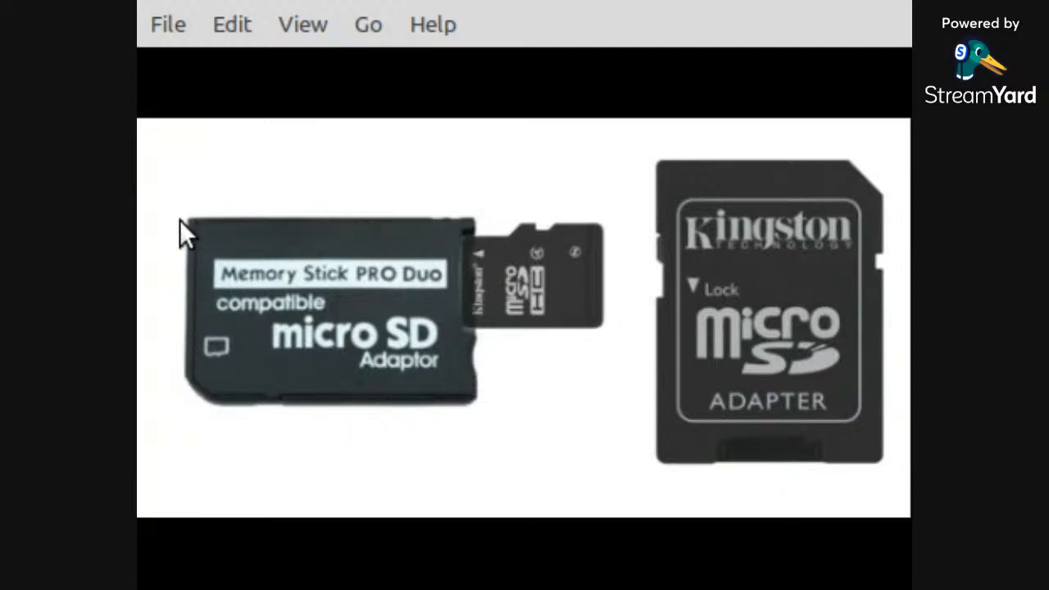
mouse_move(207, 213)
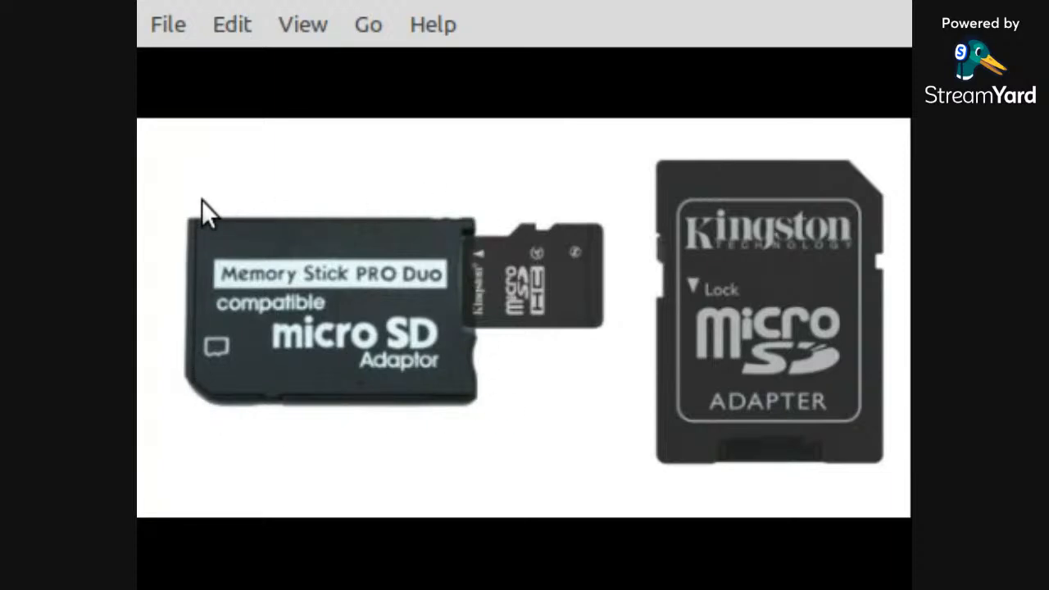
mouse_move(205, 275)
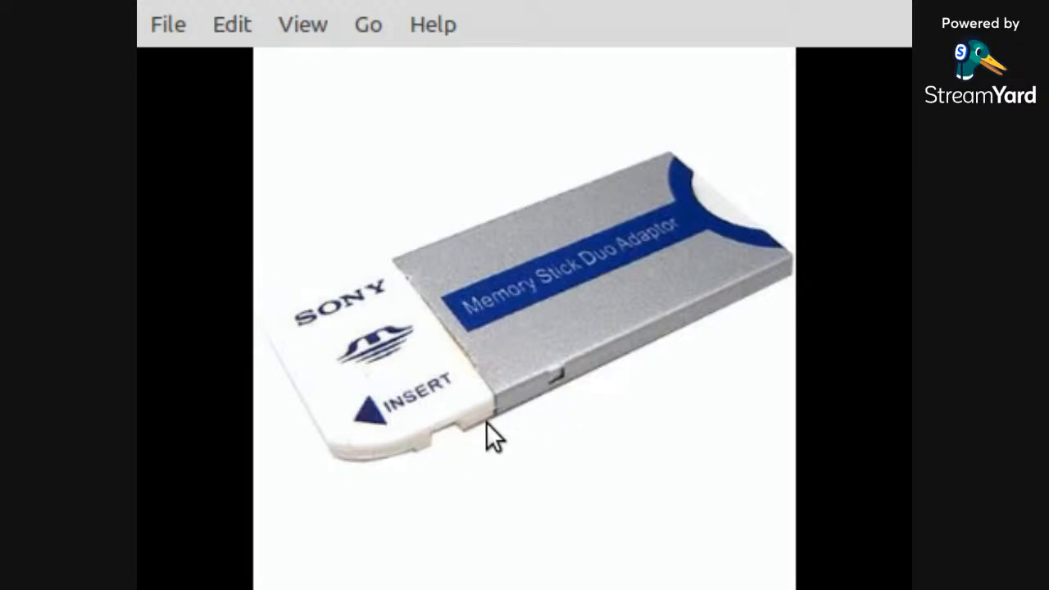
mouse_move(512, 429)
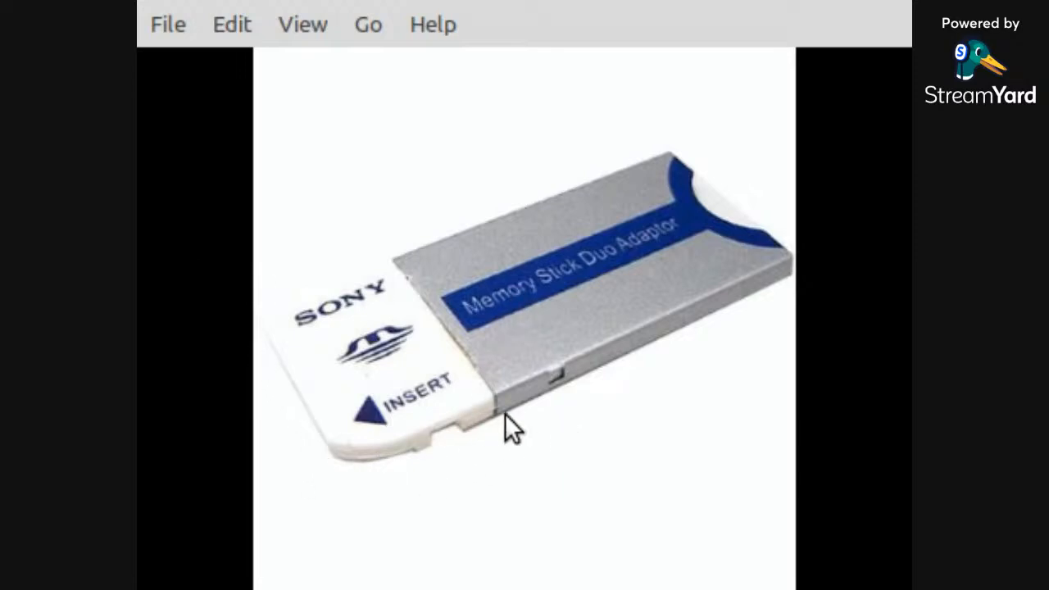
mouse_move(478, 445)
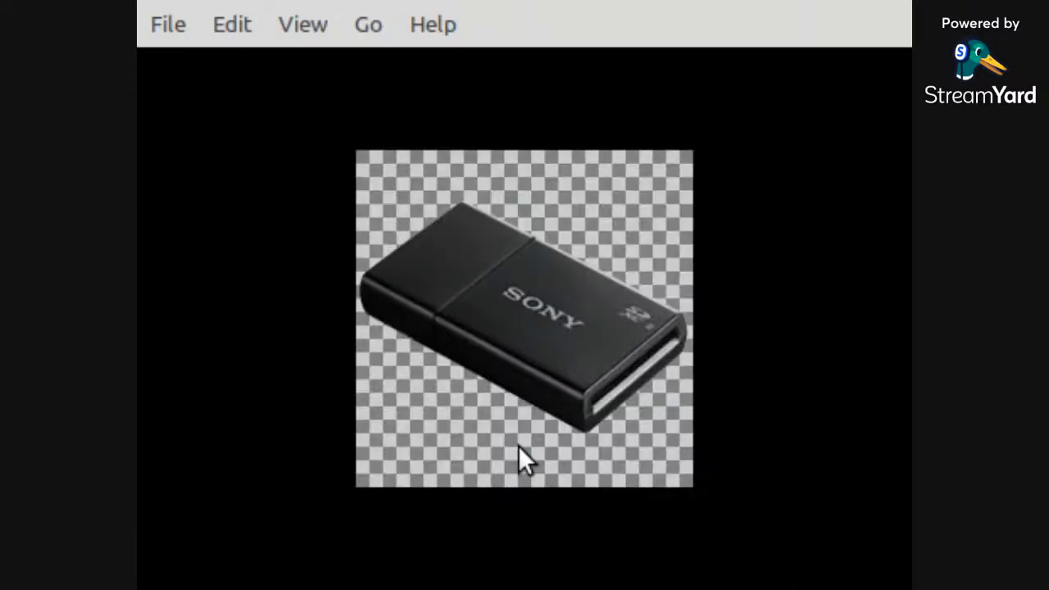
mouse_move(636, 423)
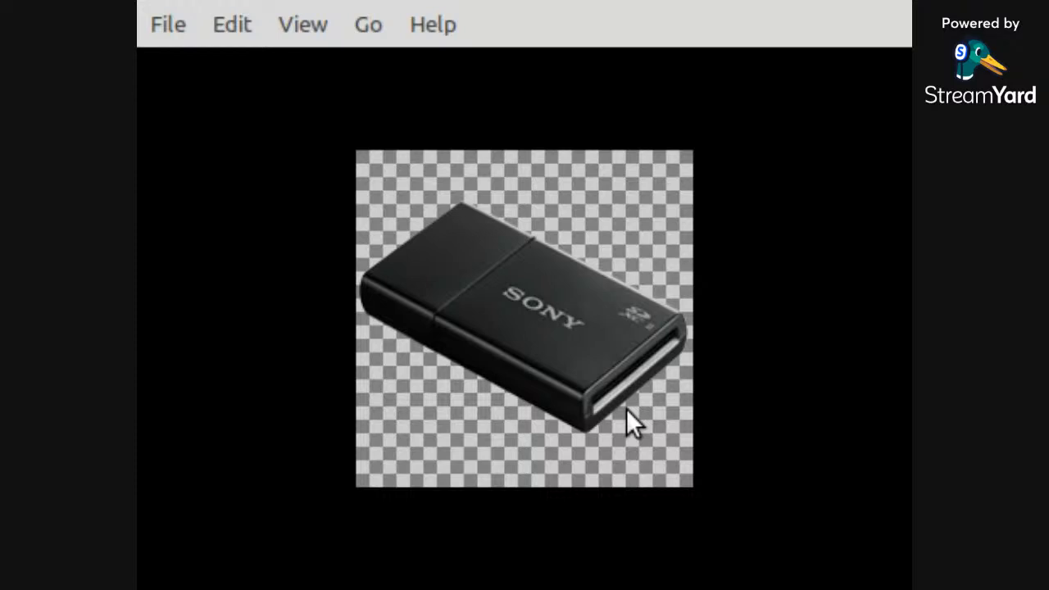
mouse_move(656, 386)
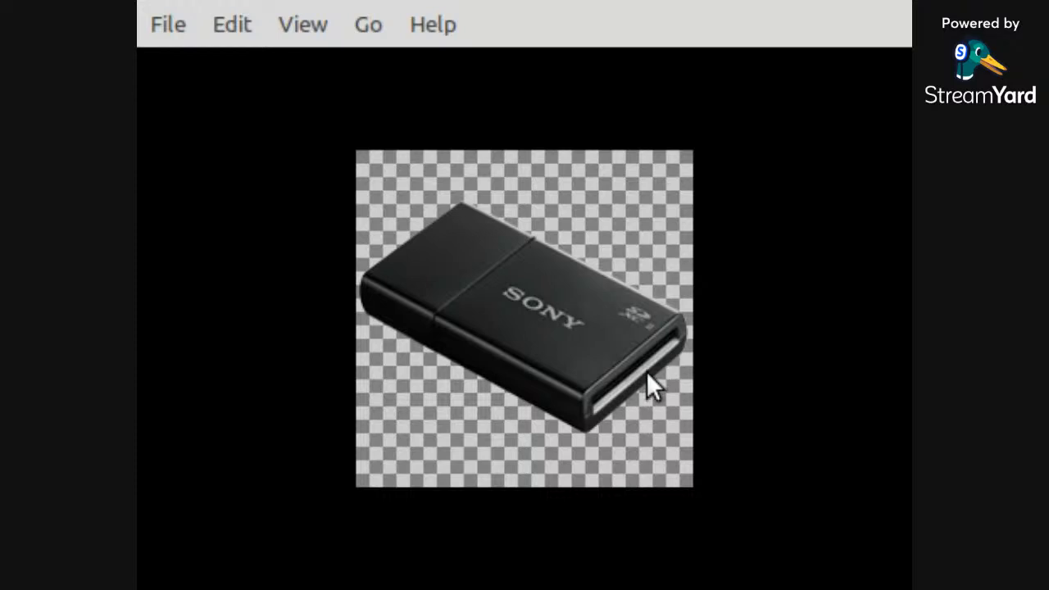
mouse_move(620, 426)
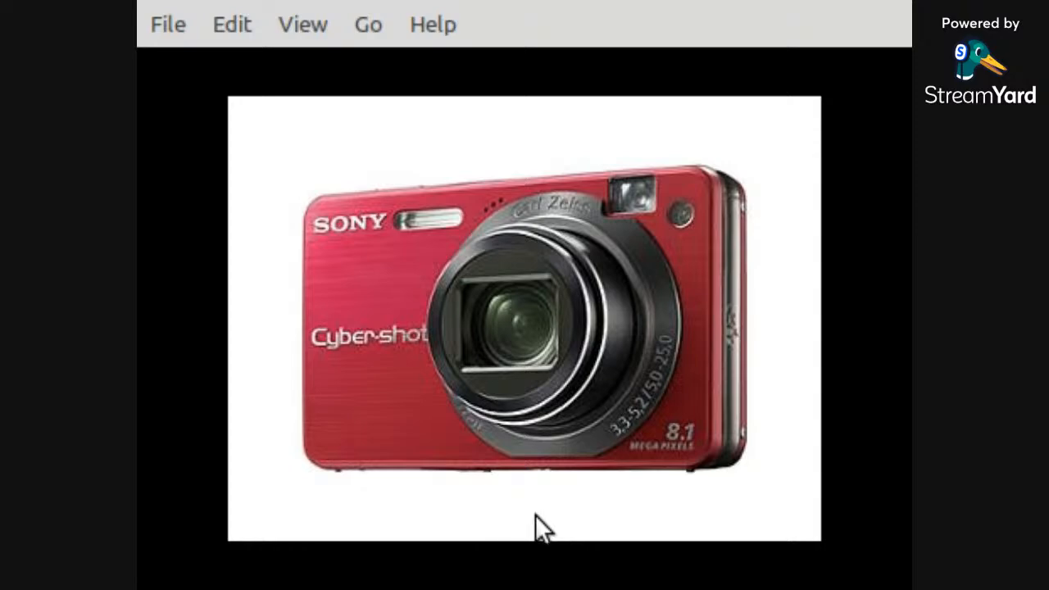
mouse_move(358, 226)
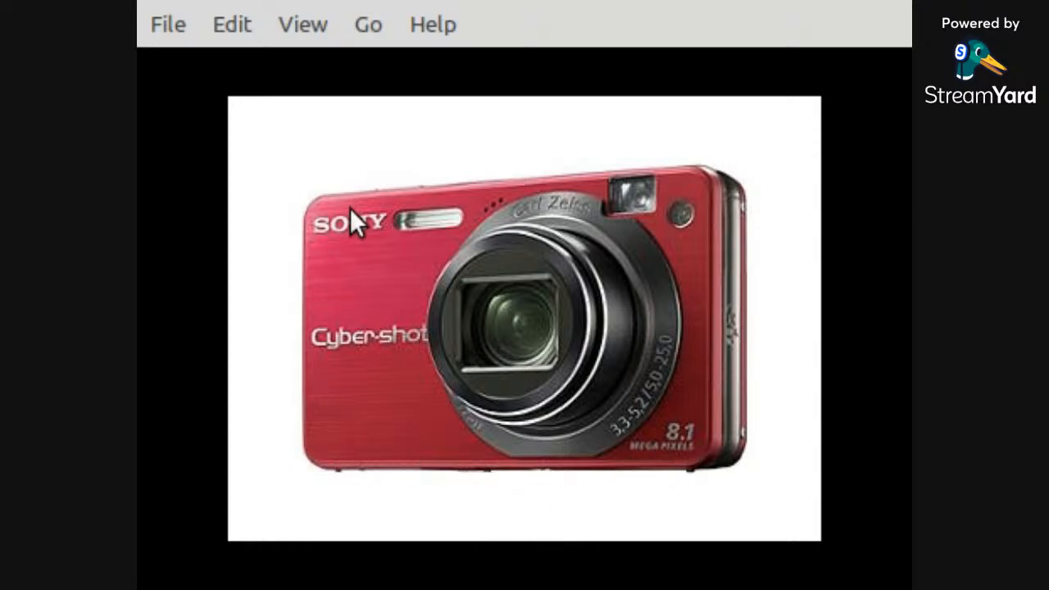
mouse_move(745, 489)
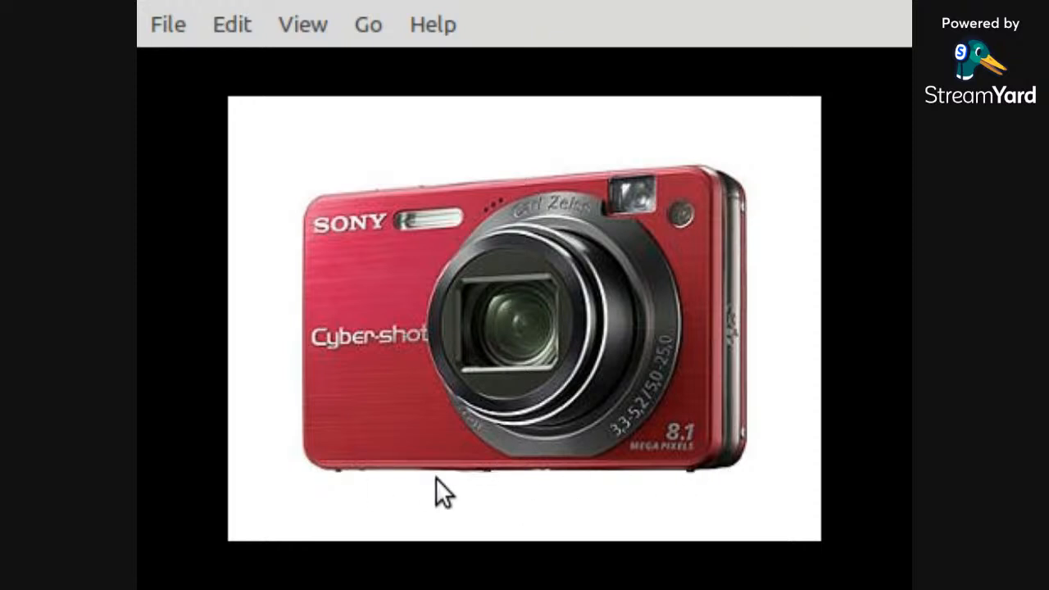
mouse_move(512, 491)
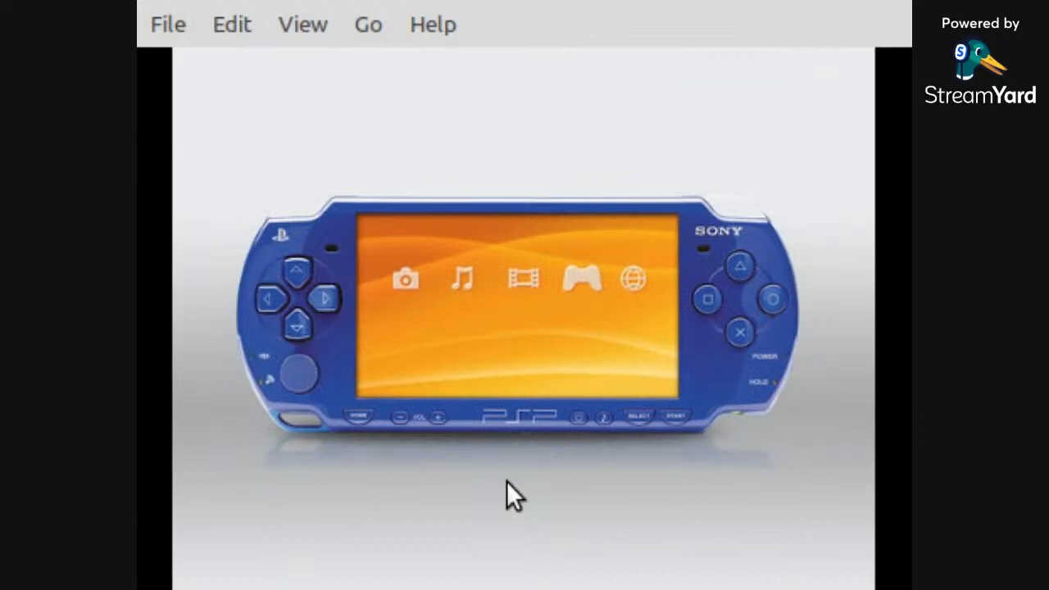
mouse_move(344, 479)
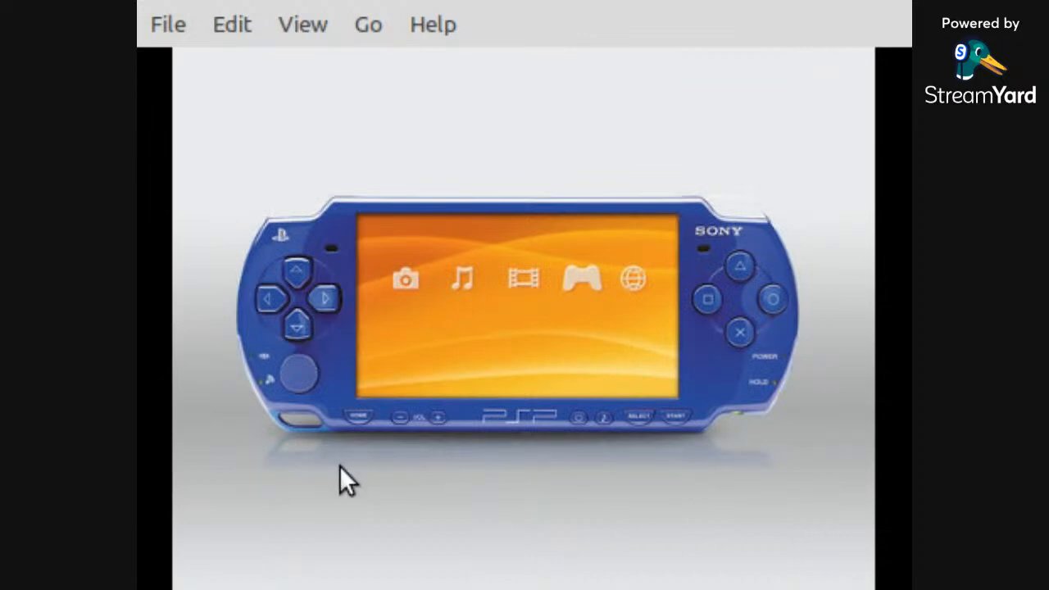
mouse_move(246, 270)
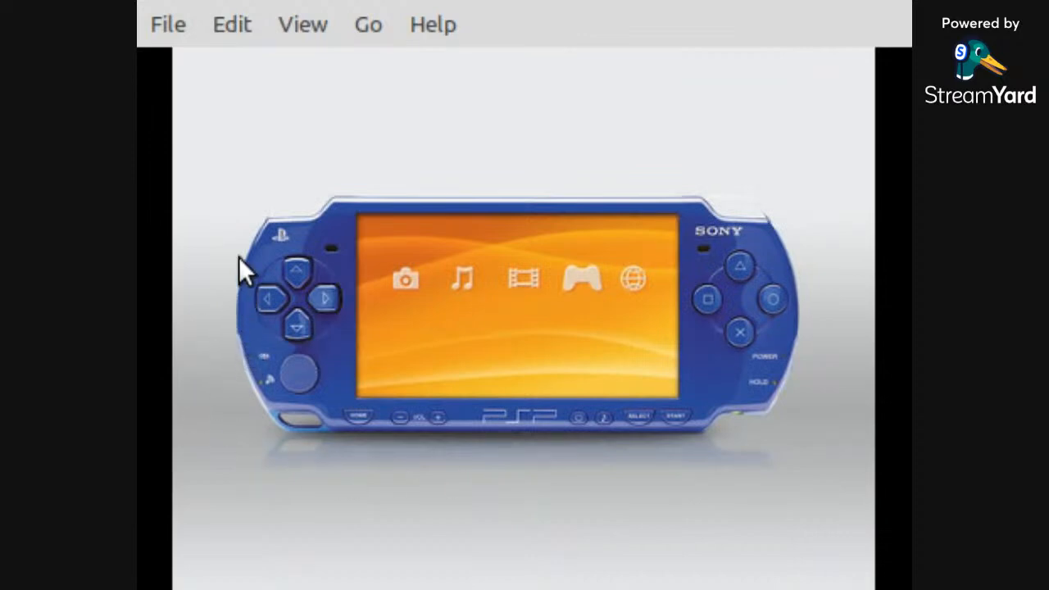
mouse_move(243, 331)
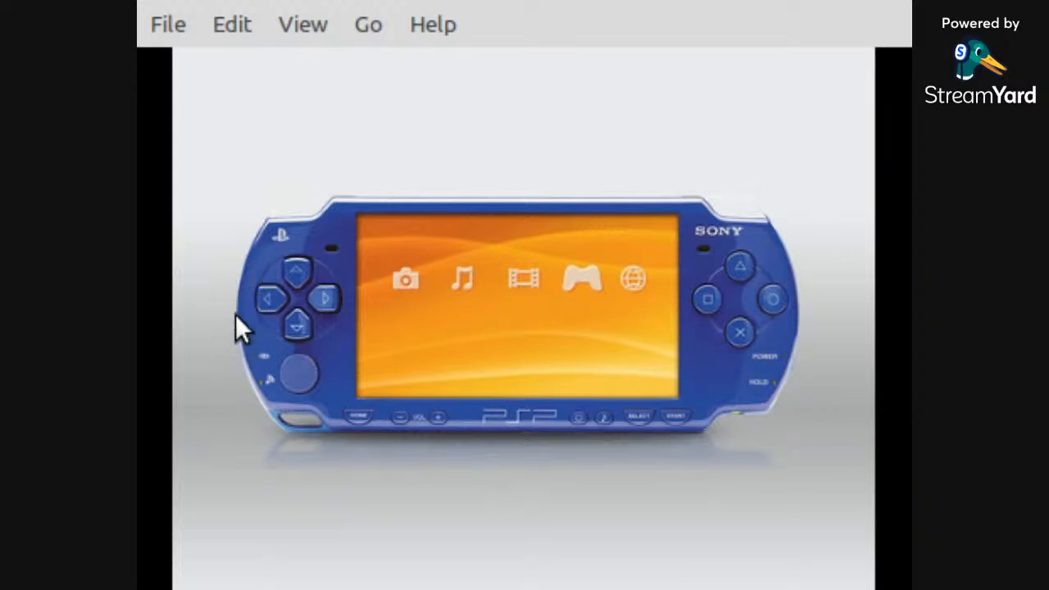
mouse_move(238, 377)
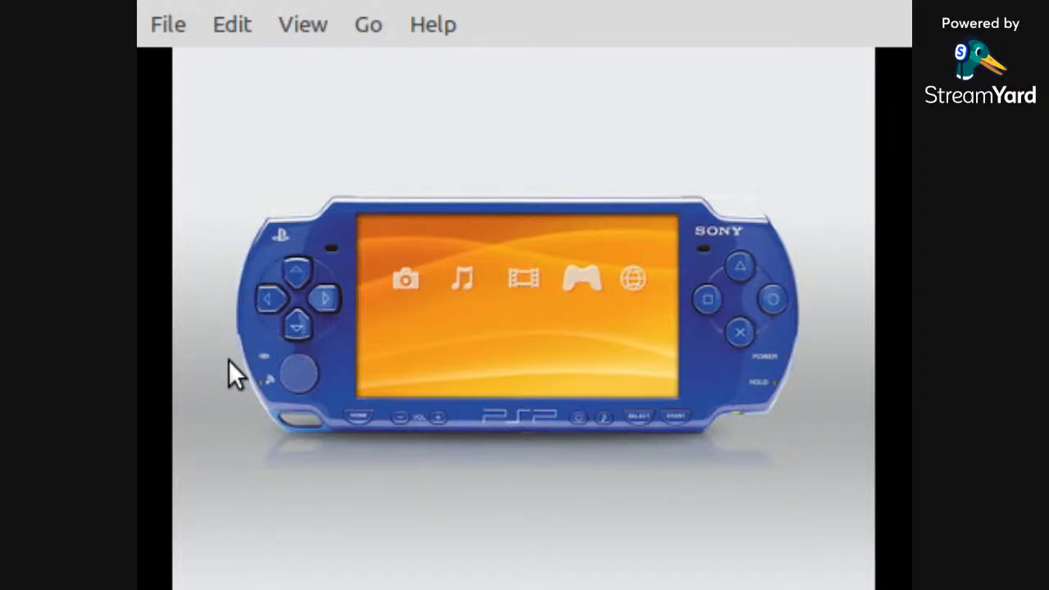
mouse_move(259, 295)
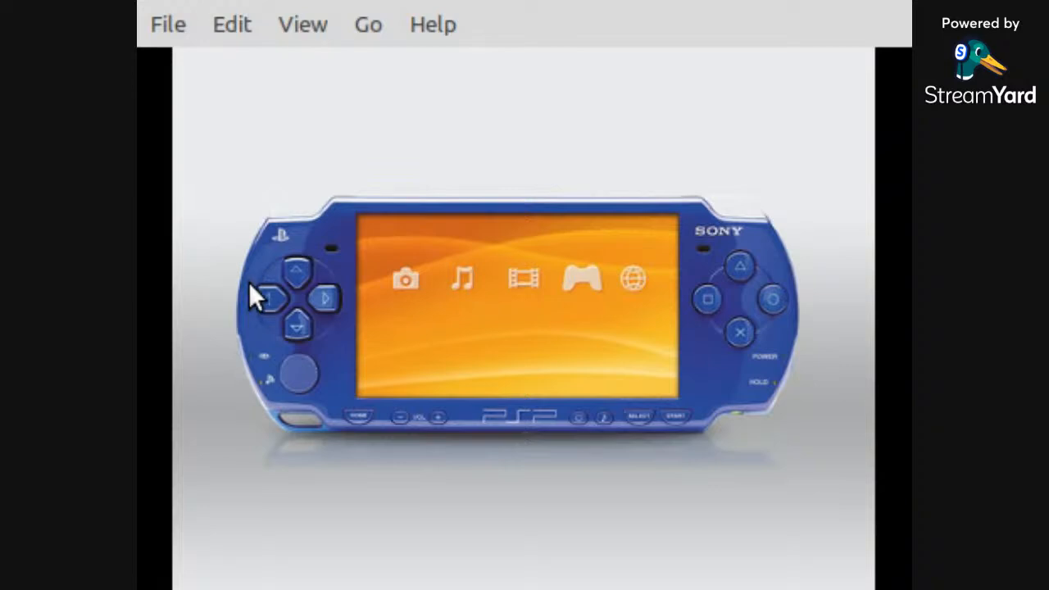
mouse_move(210, 304)
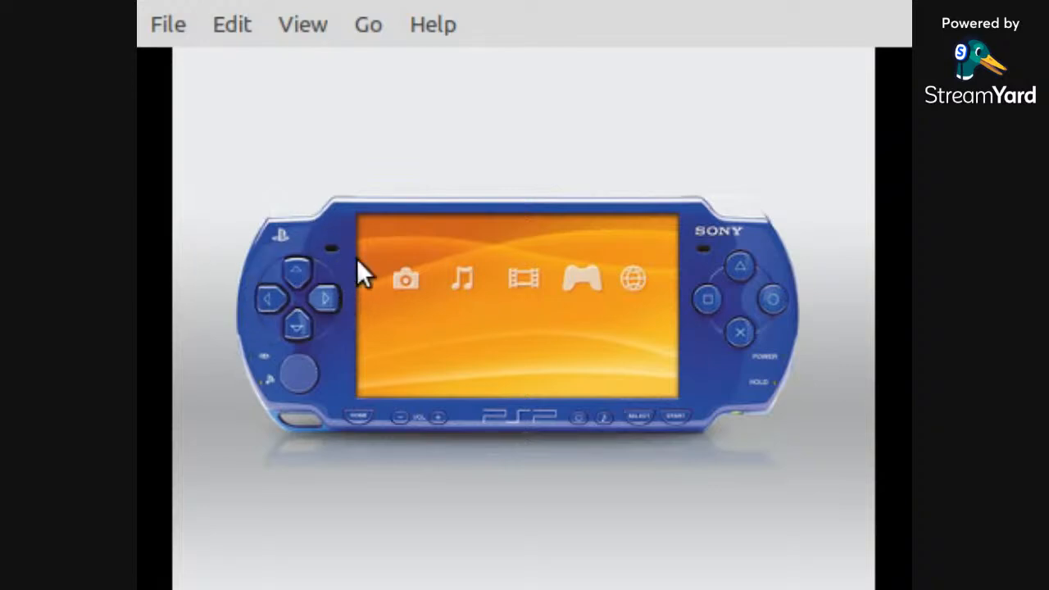
mouse_move(249, 310)
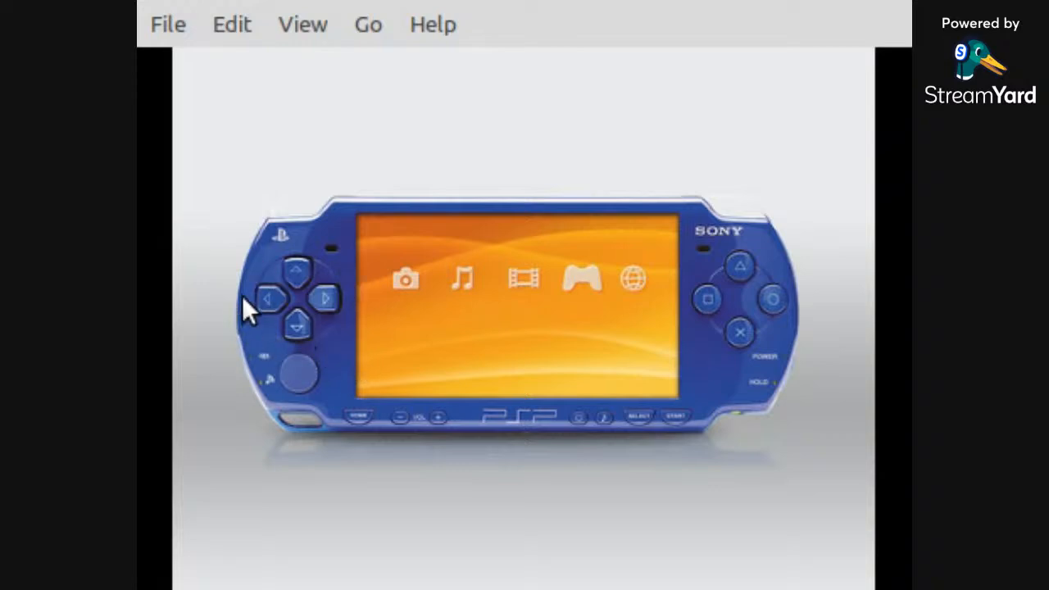
mouse_move(221, 402)
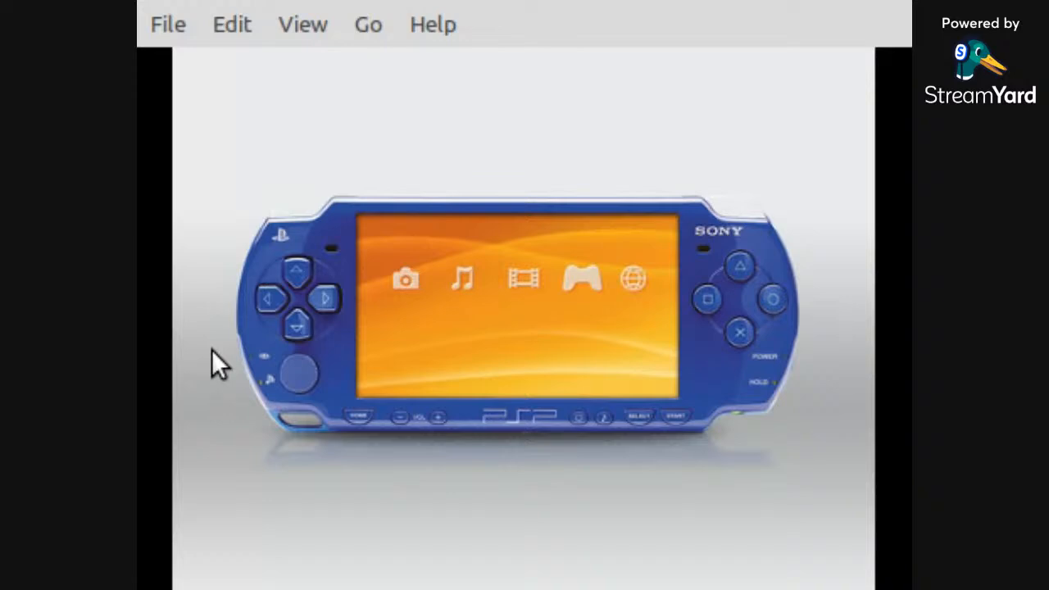
mouse_move(231, 223)
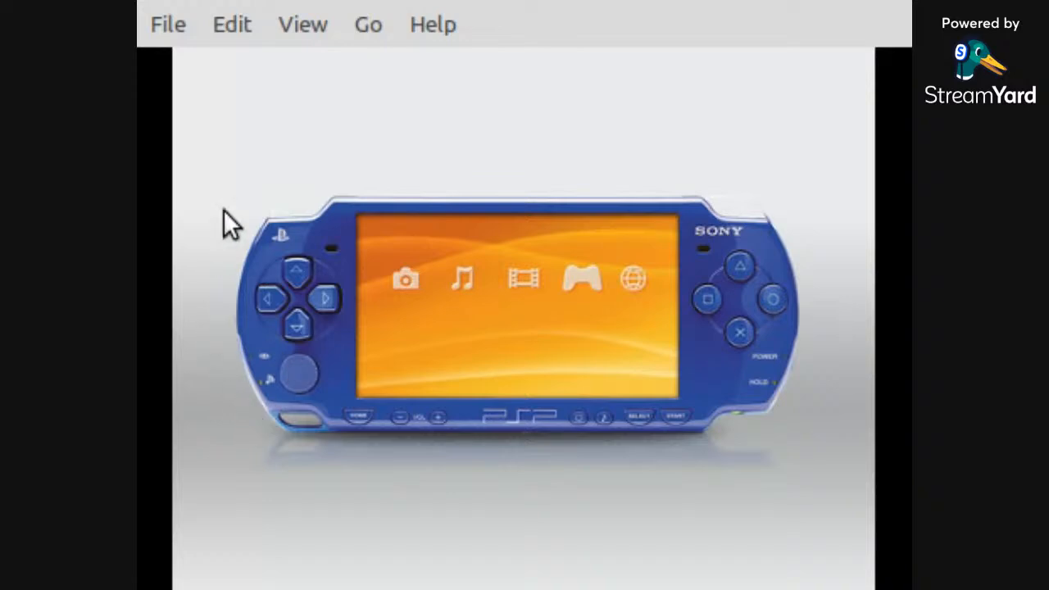
mouse_move(266, 429)
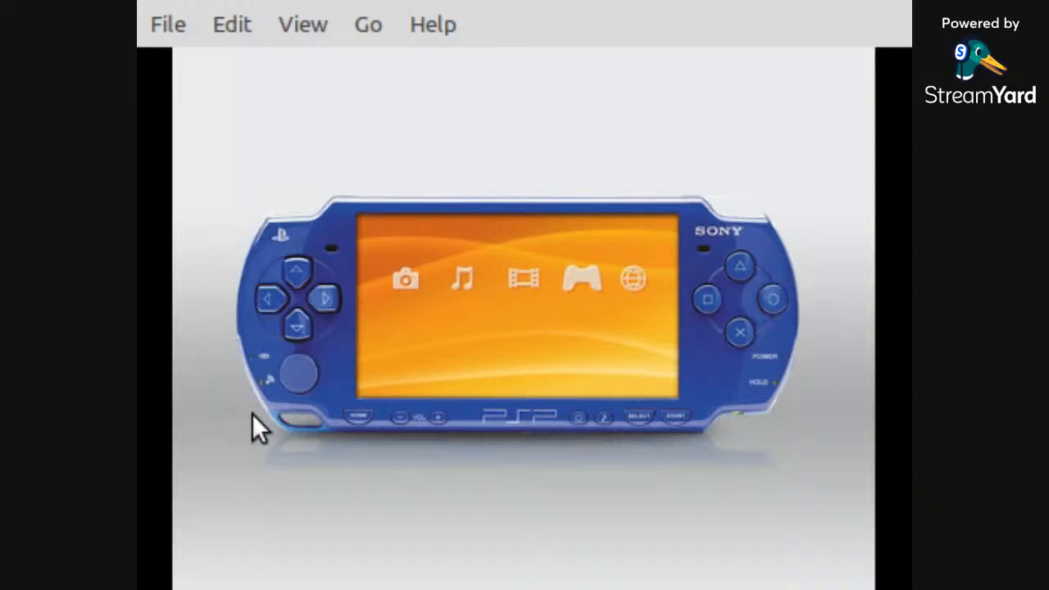
mouse_move(238, 369)
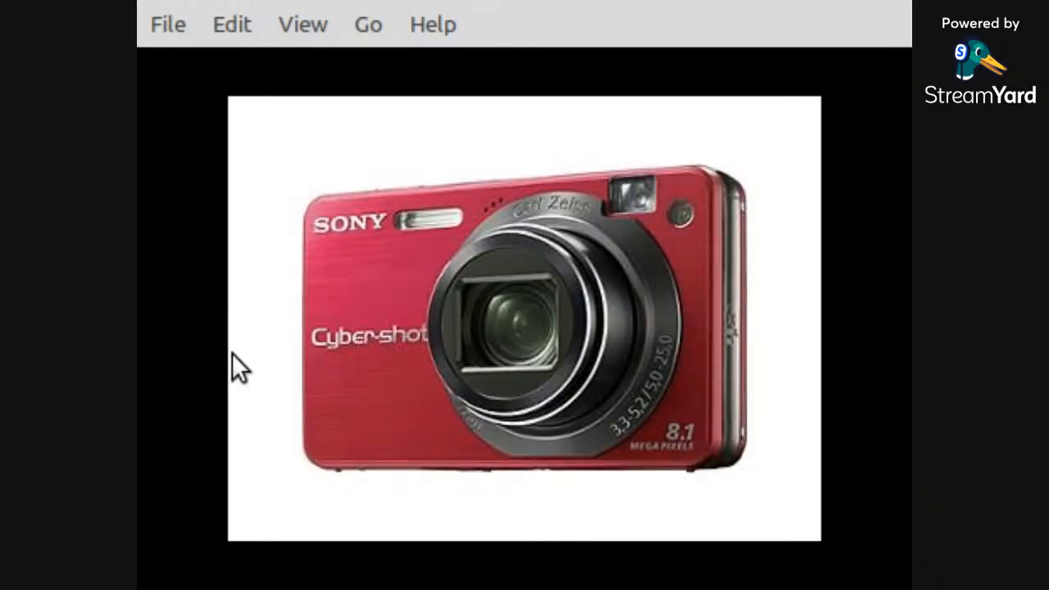
mouse_move(259, 394)
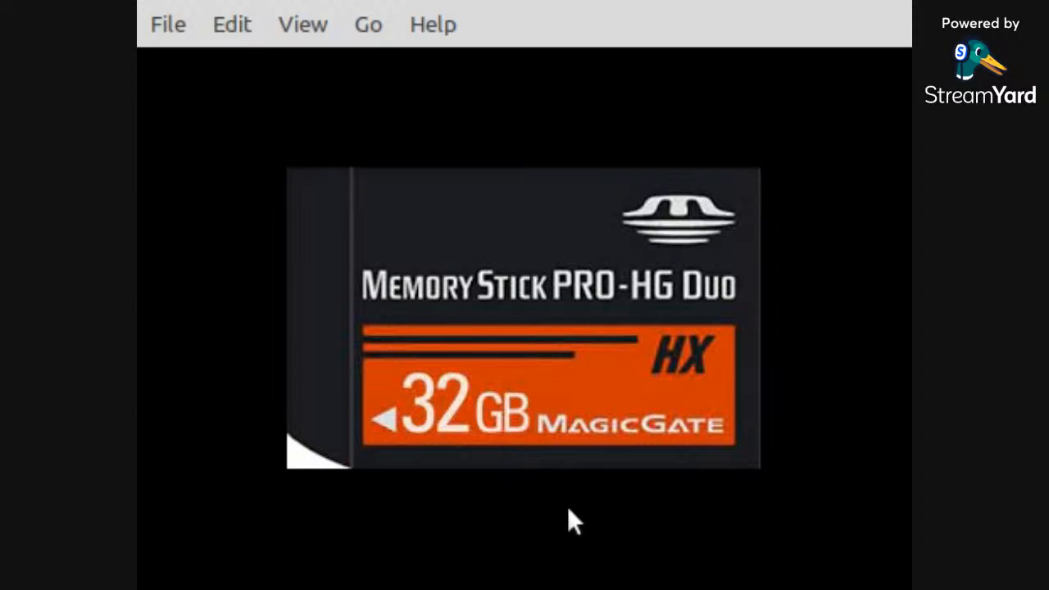
mouse_move(435, 479)
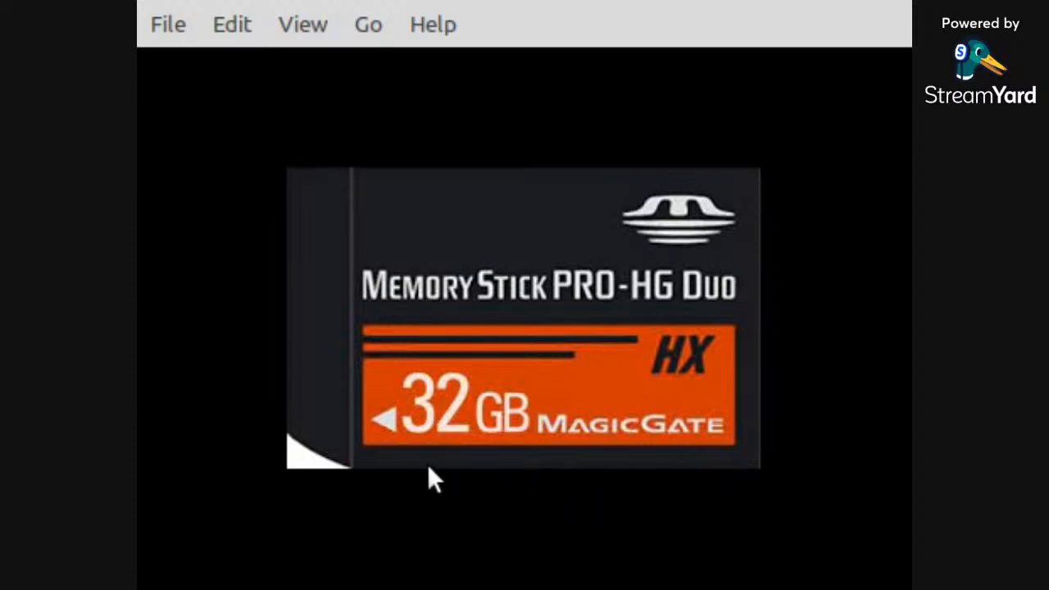
mouse_move(397, 479)
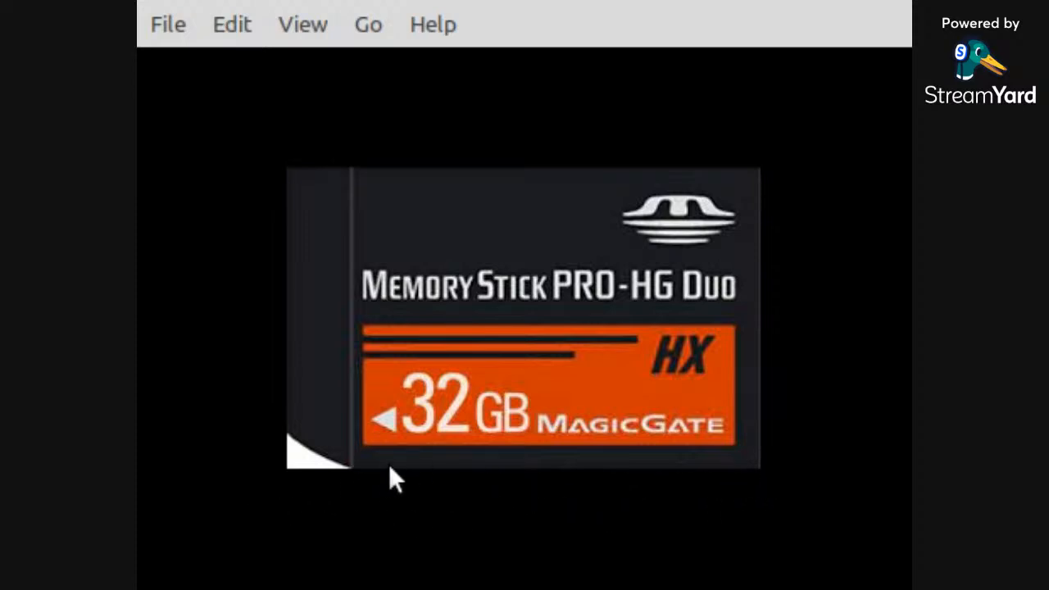
mouse_move(509, 479)
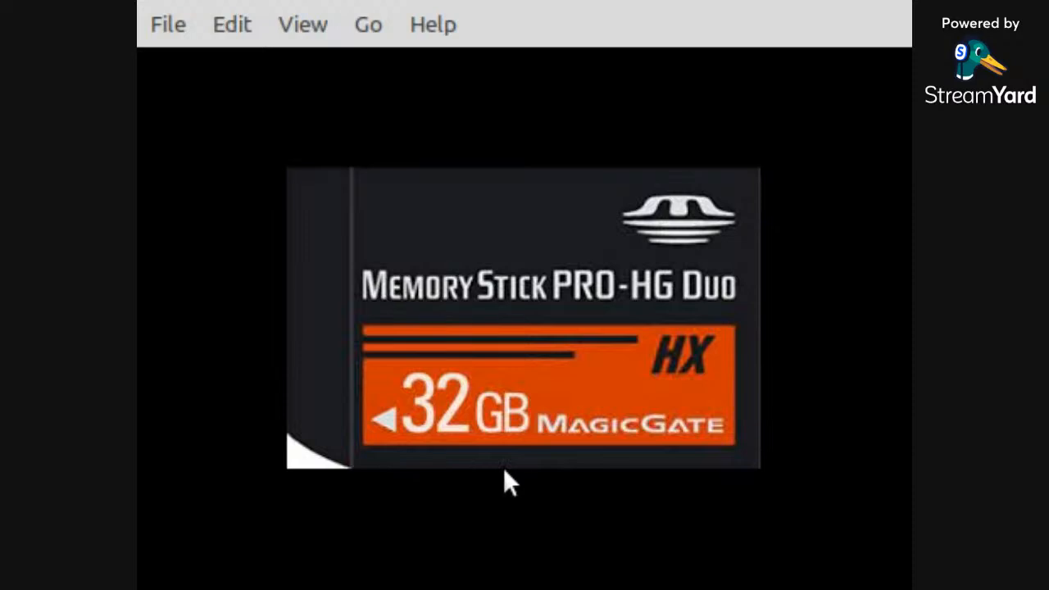